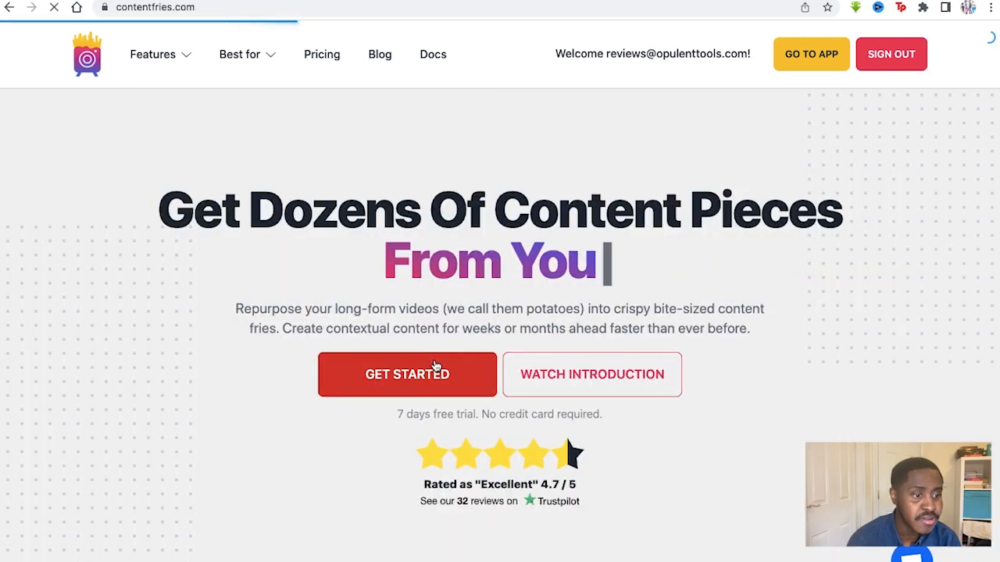
# Enter the app, glance at the empty Potatoes list, then show the Fries content list.
pyautogui.click(811, 53)
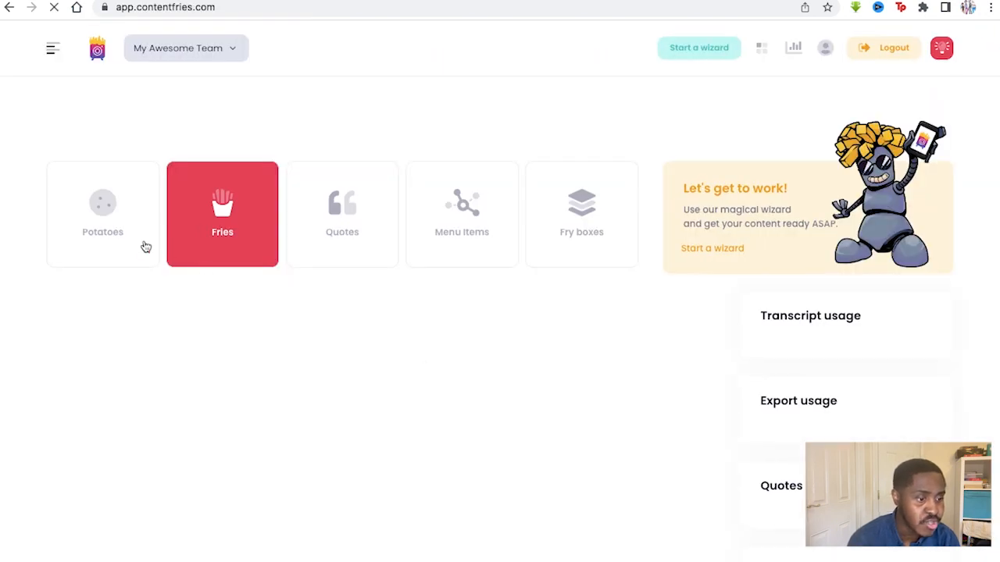
pyautogui.click(100, 214)
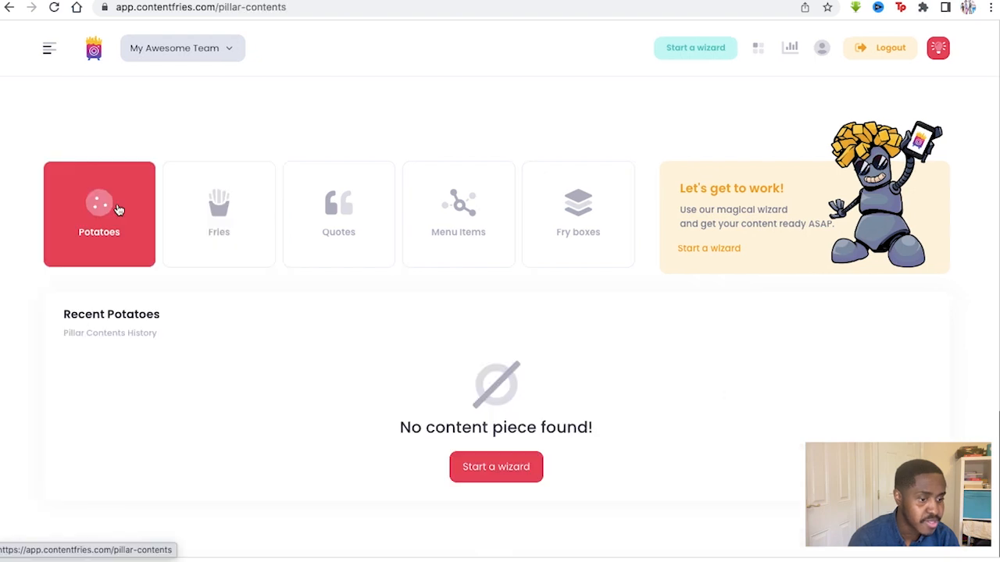
pyautogui.moveTo(398, 413)
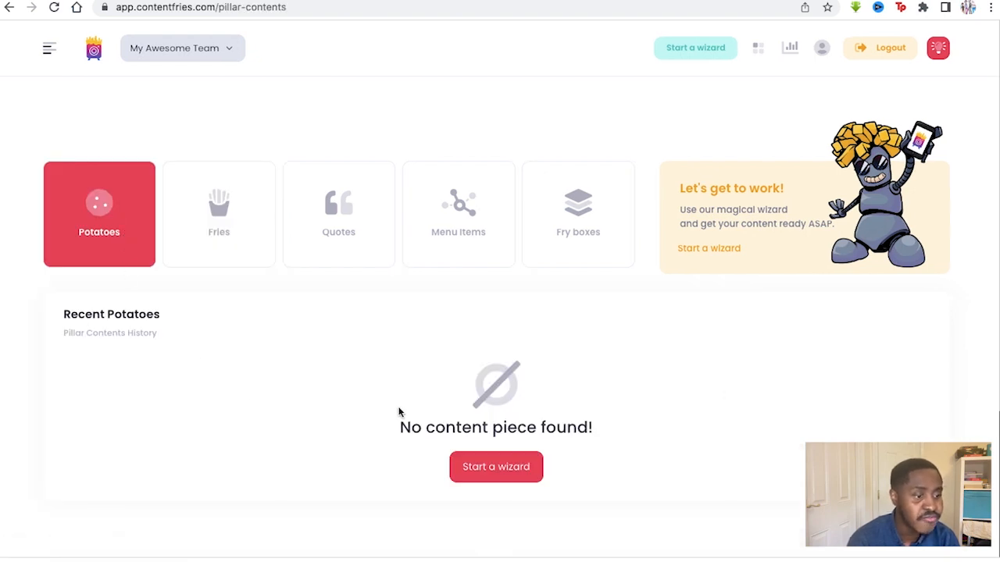
pyautogui.moveTo(175, 306)
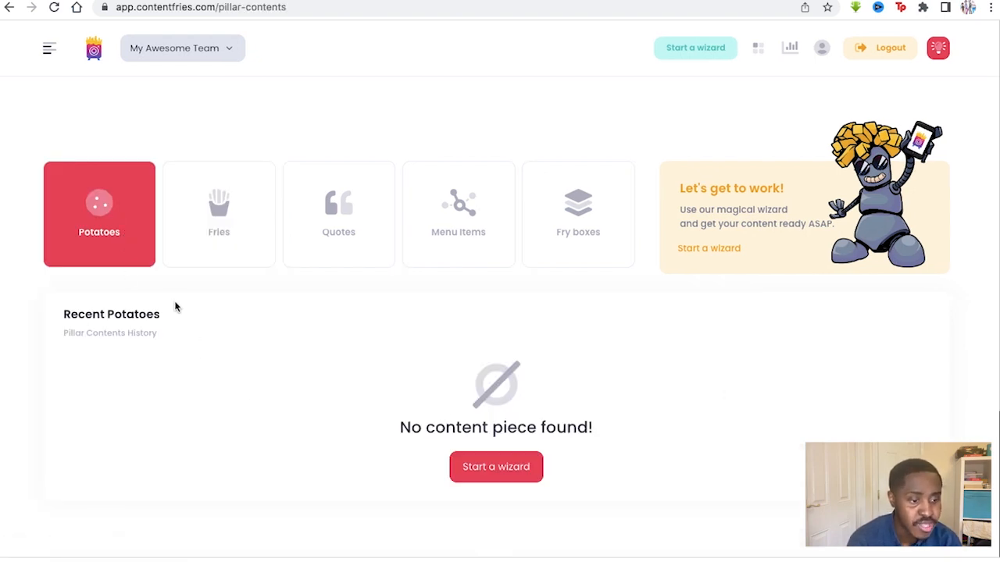
pyautogui.click(218, 211)
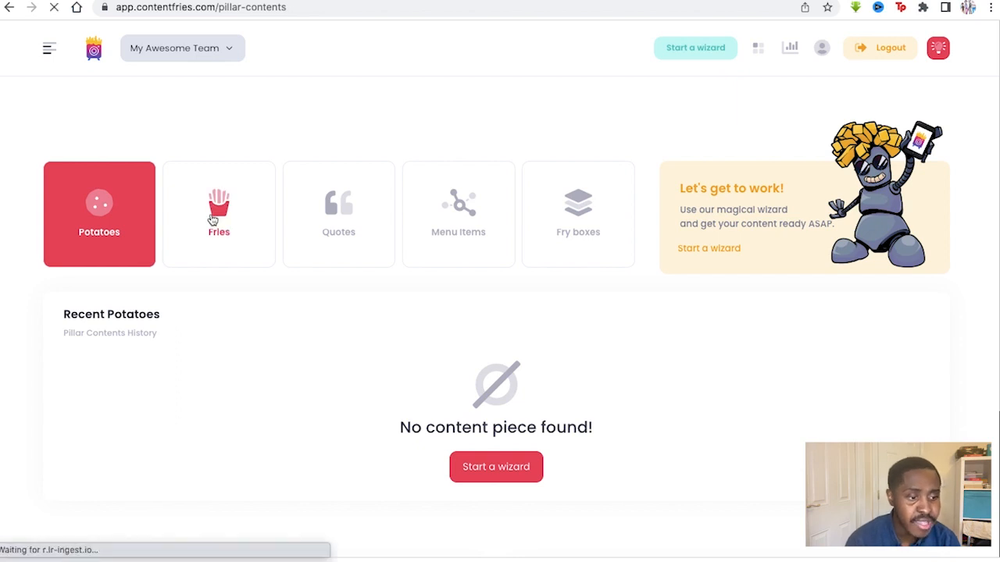
pyautogui.click(219, 214)
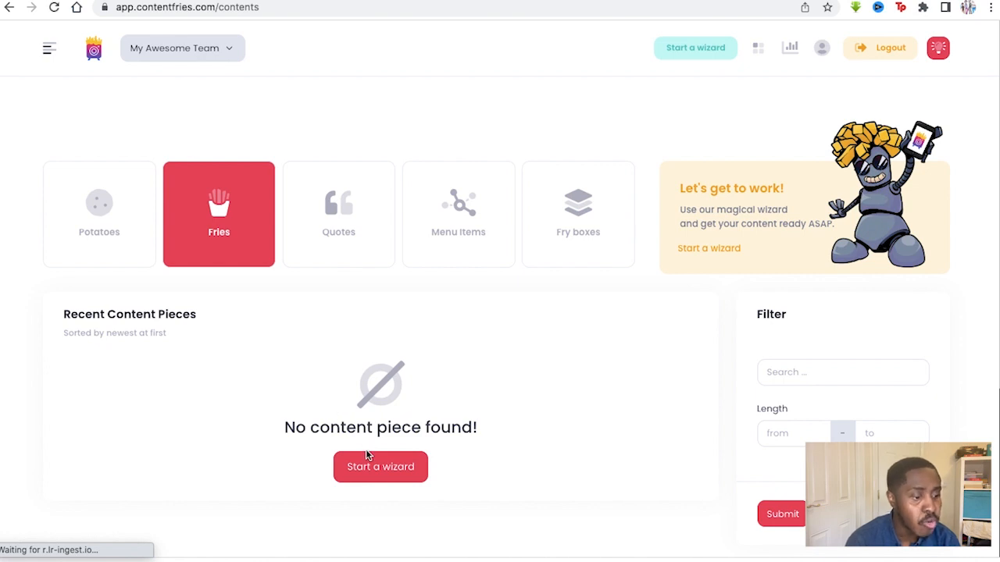
pyautogui.moveTo(251, 269)
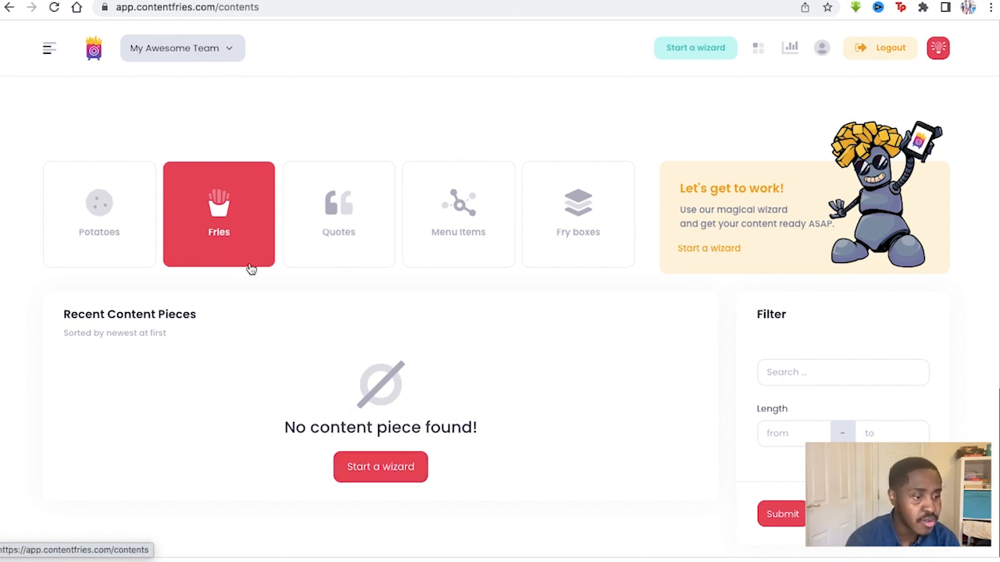
# Open the Quotes generator pack and check its quote categories, leaving Famous Quotes selected.
pyautogui.click(338, 214)
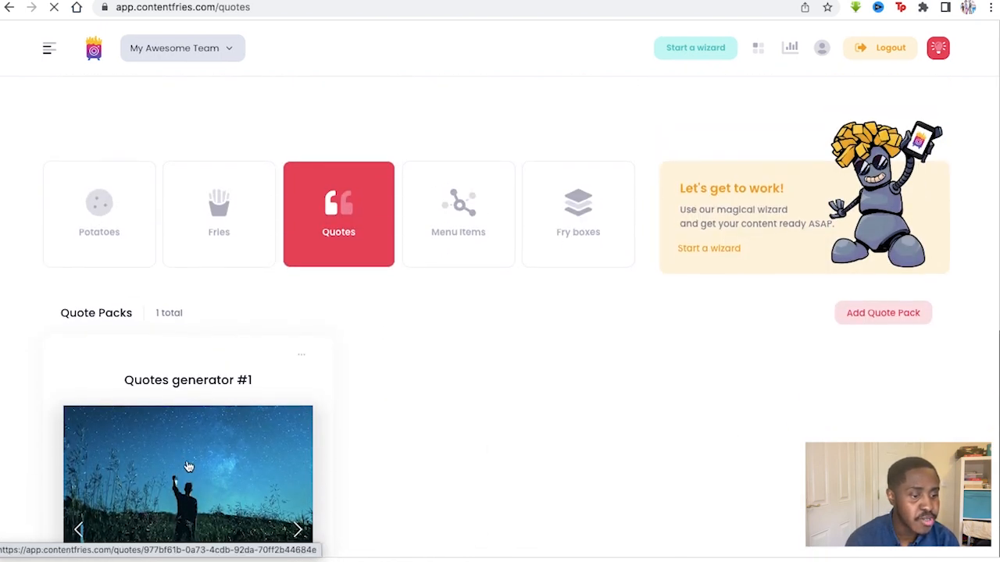
pyautogui.click(883, 313)
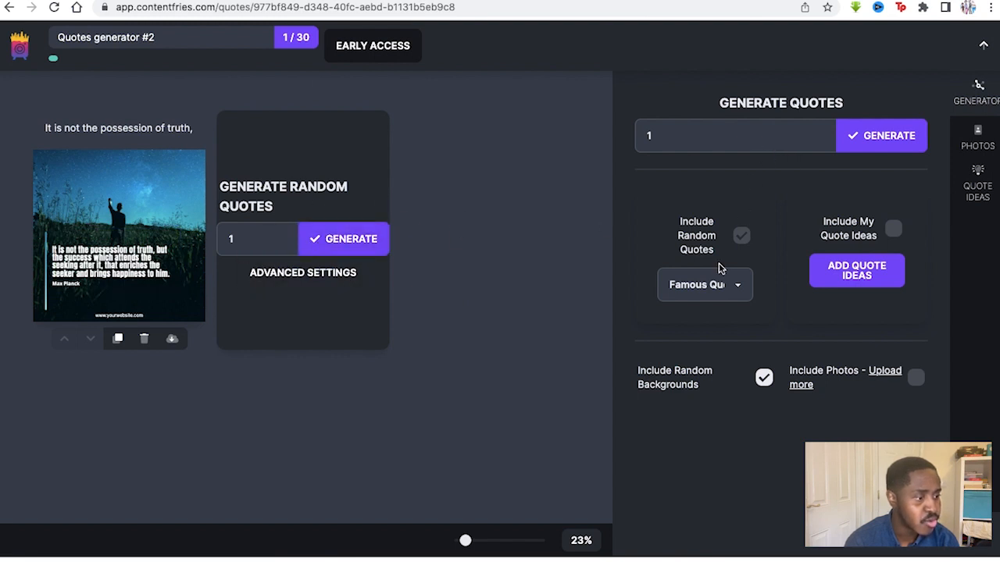
pyautogui.click(702, 285)
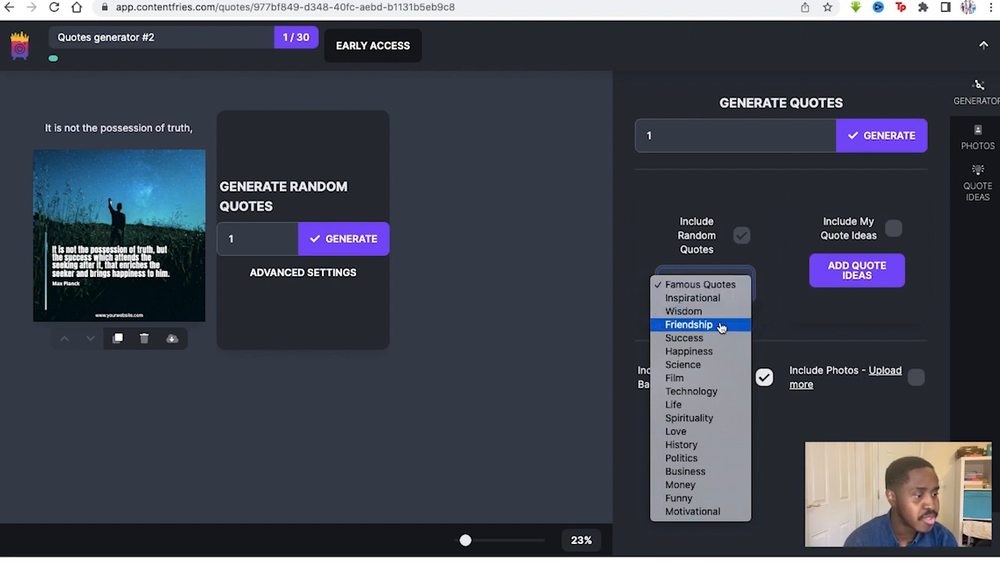
pyautogui.click(700, 284)
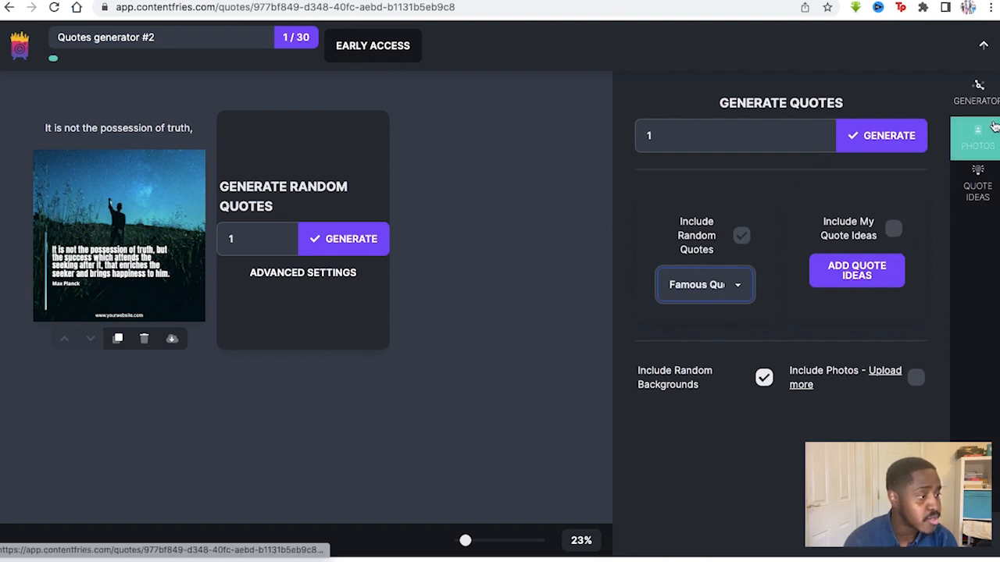
# Upload a JPEG from My Device into My photo collection.
pyautogui.click(976, 137)
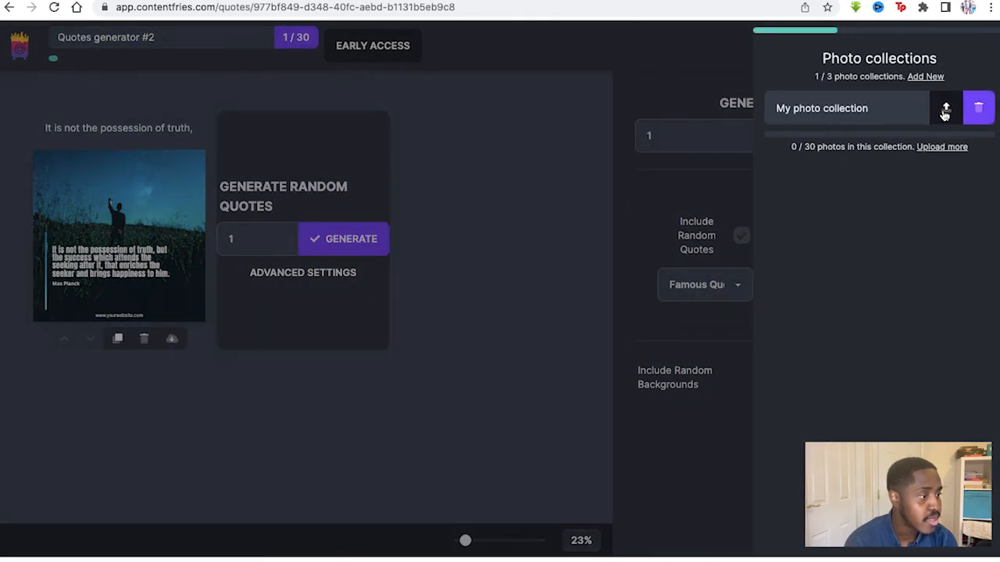
pyautogui.click(943, 108)
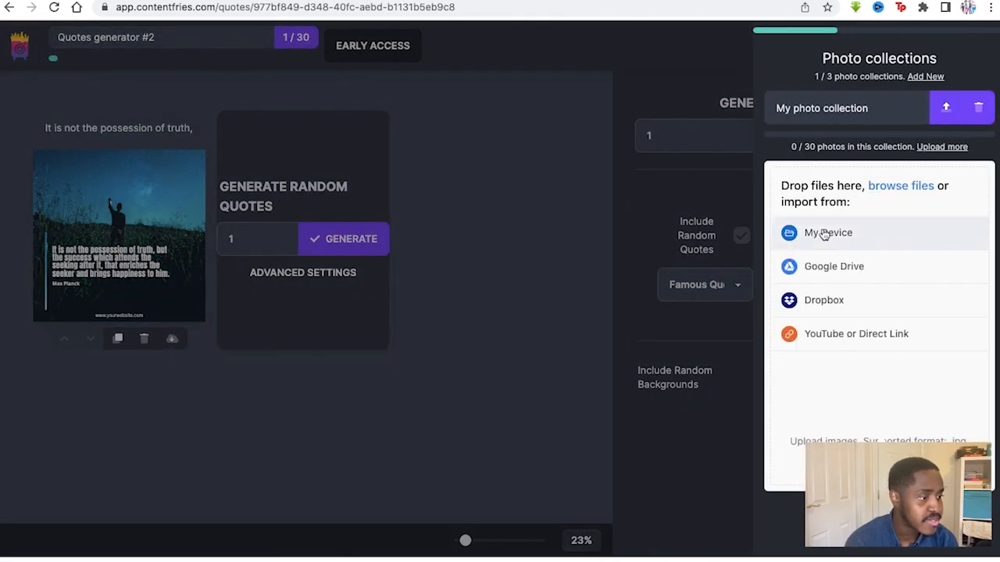
pyautogui.click(828, 233)
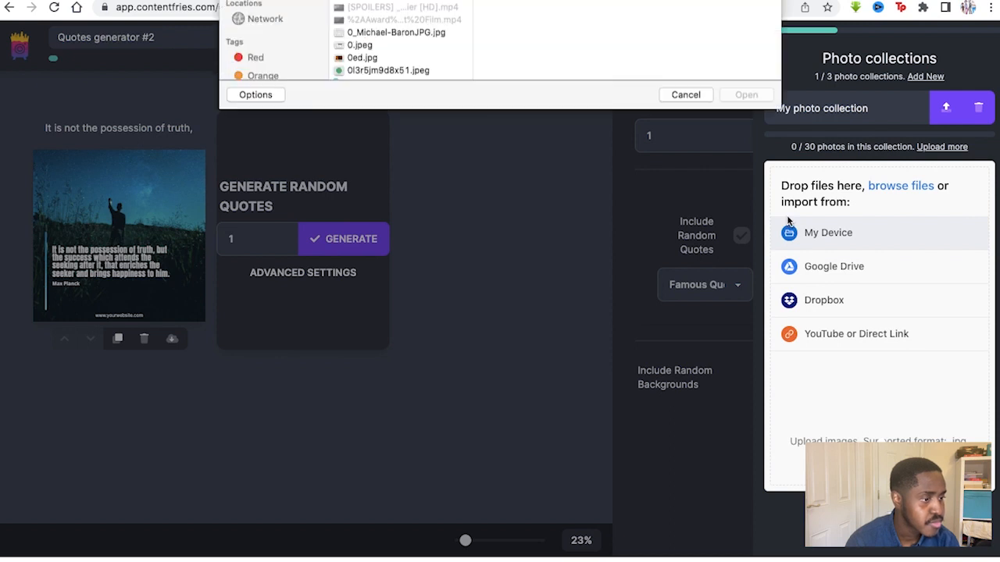
pyautogui.click(400, 37)
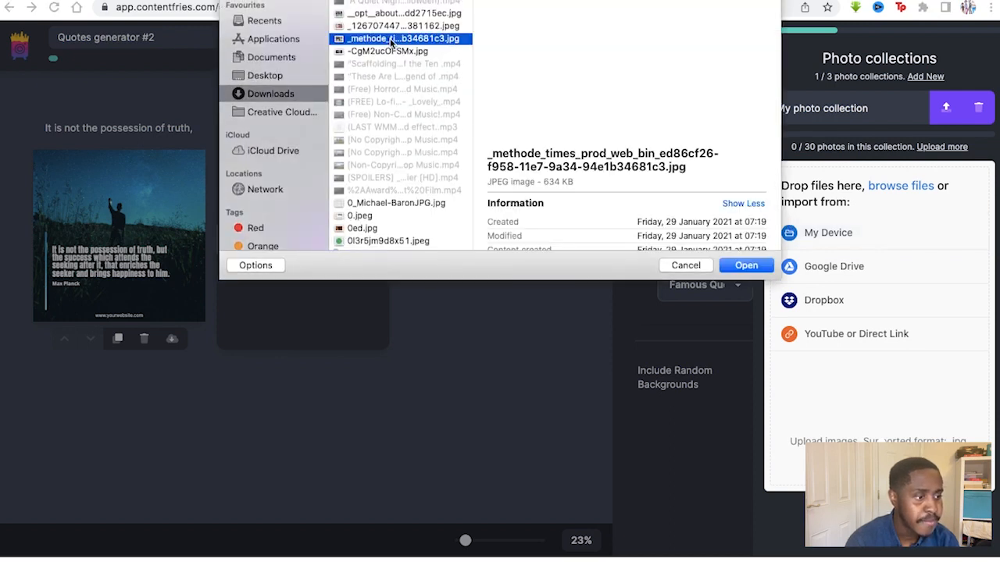
pyautogui.click(747, 265)
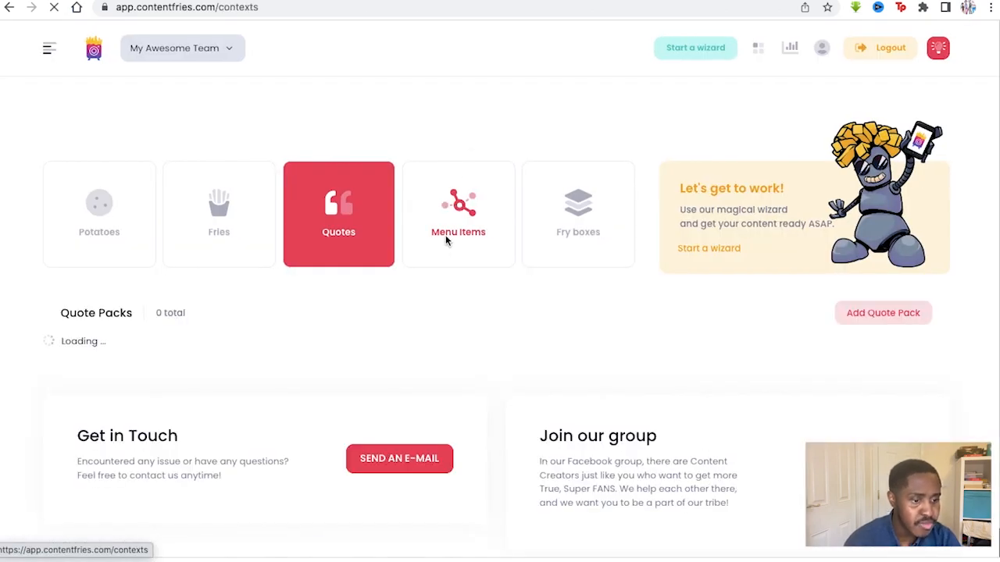
# Browse the Menu items list of Your contexts.
pyautogui.click(457, 212)
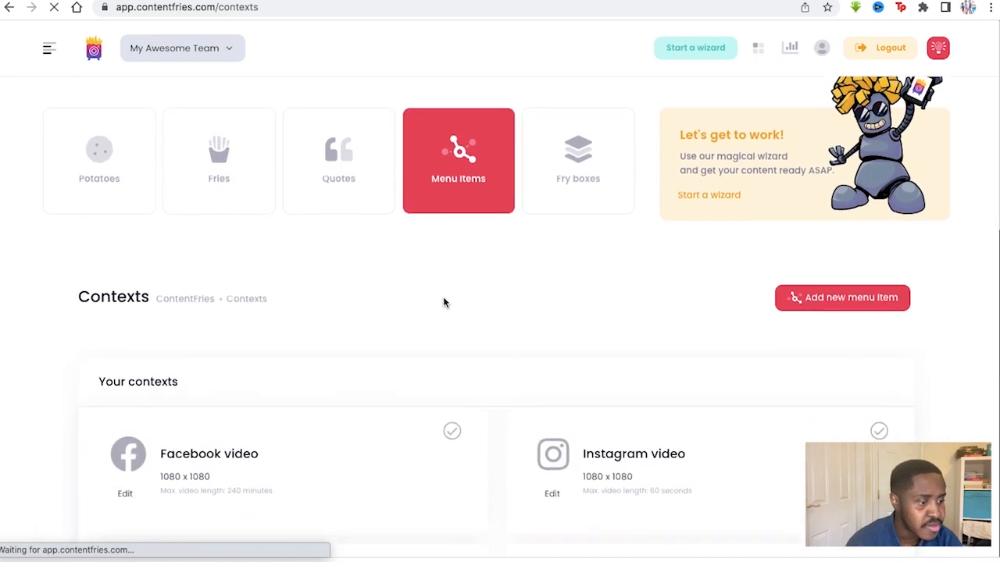
pyautogui.scroll(-3)
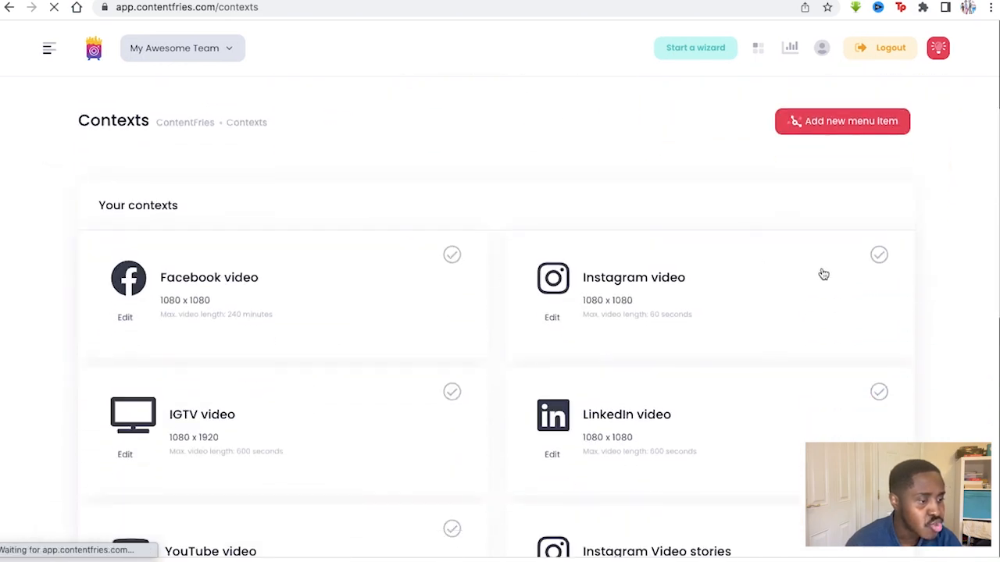
pyautogui.scroll(-3)
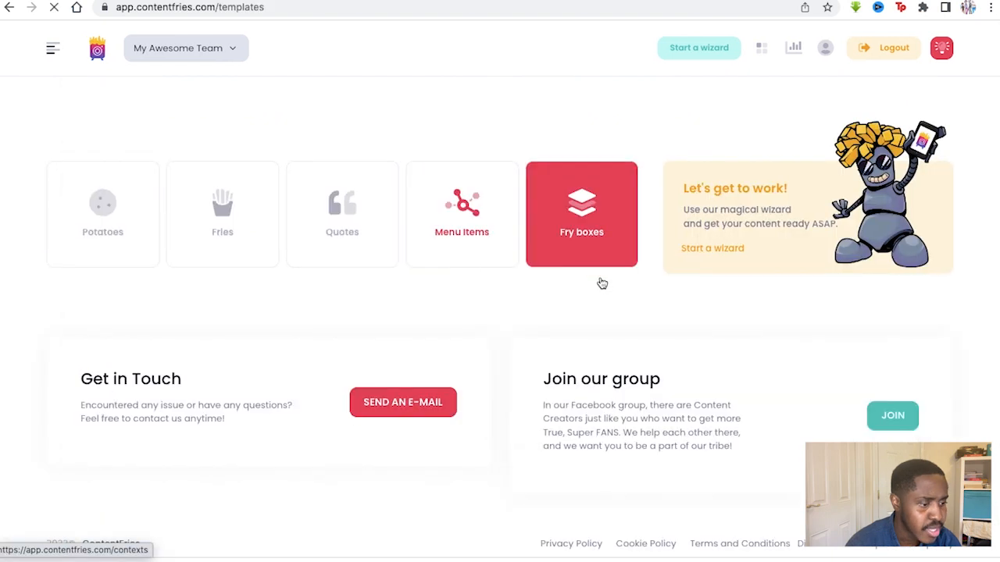
# View the Blank template's layers in the editor, then return to the dashboard via the logo.
pyautogui.click(581, 214)
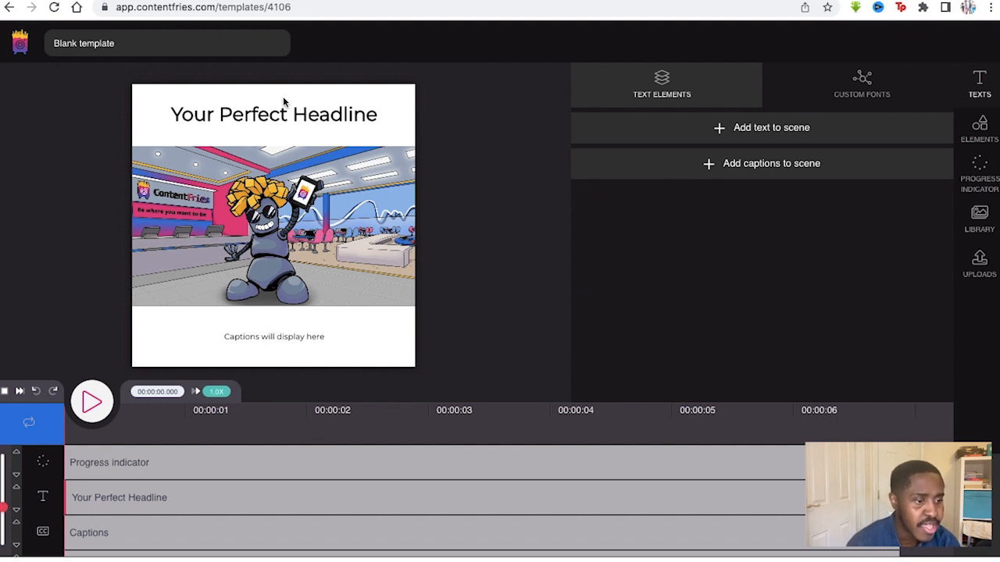
pyautogui.moveTo(546, 244)
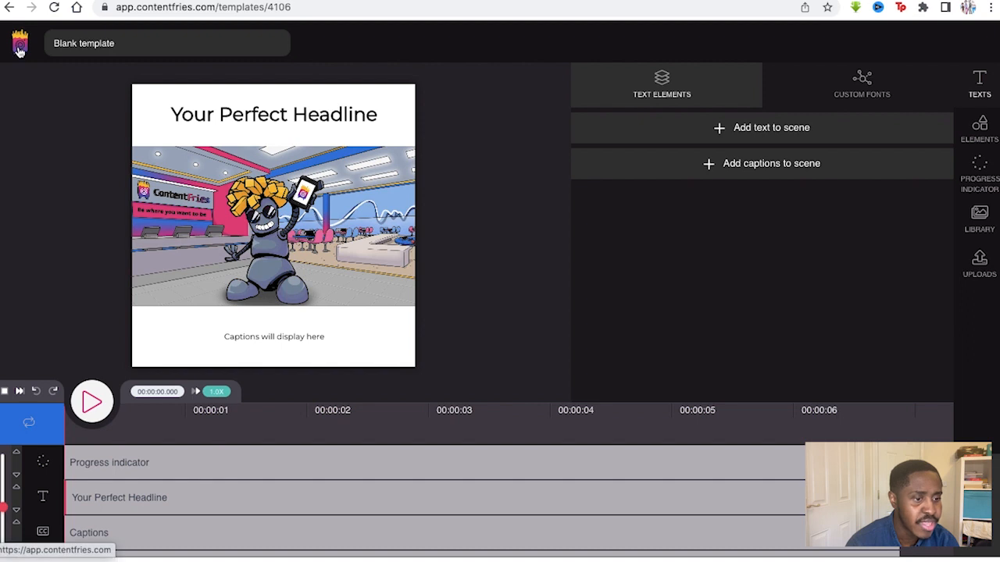
pyautogui.click(19, 44)
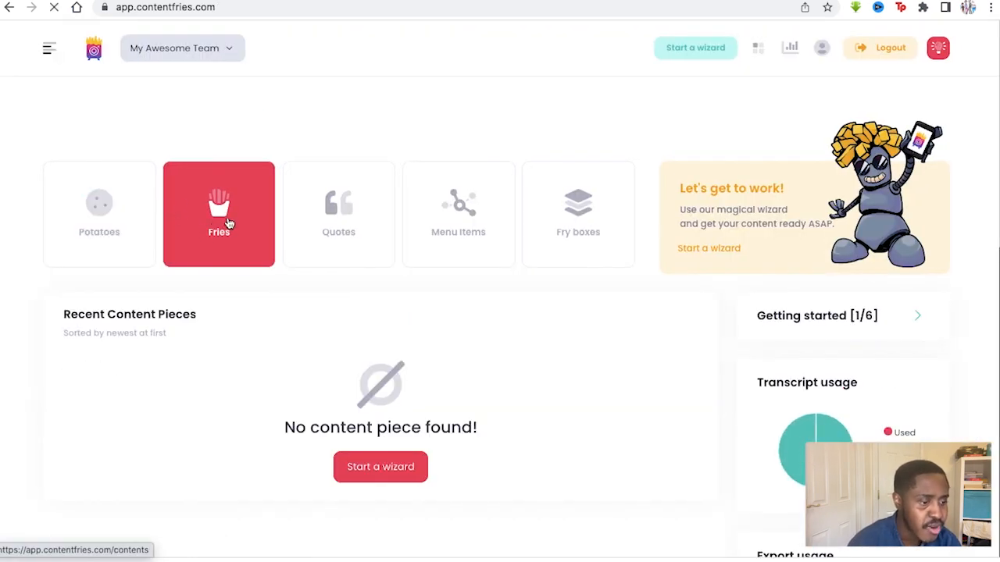
# Start the ContentFries Trimmer Wizard from the dashboard's Choose your option section.
pyautogui.scroll(-3)
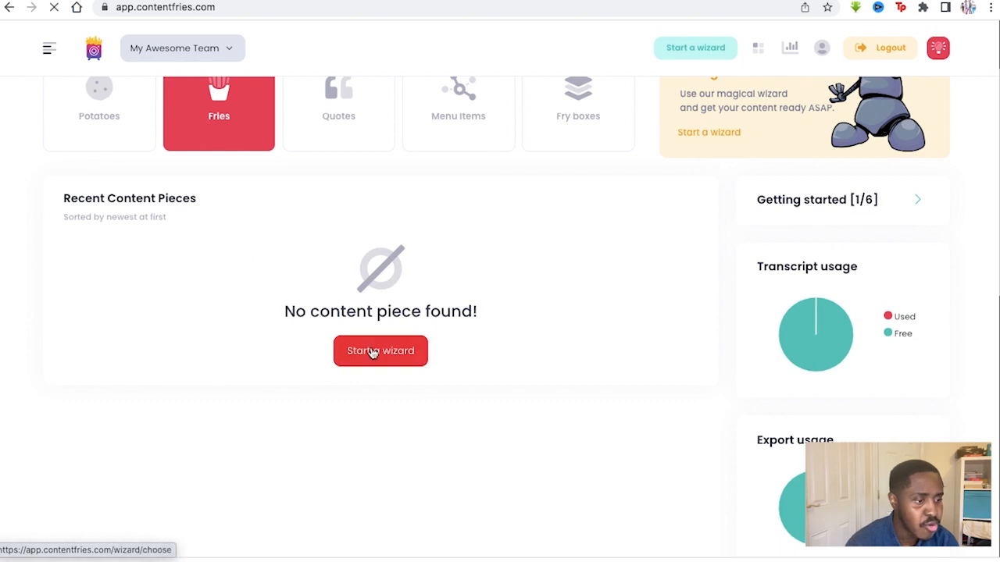
pyautogui.click(381, 350)
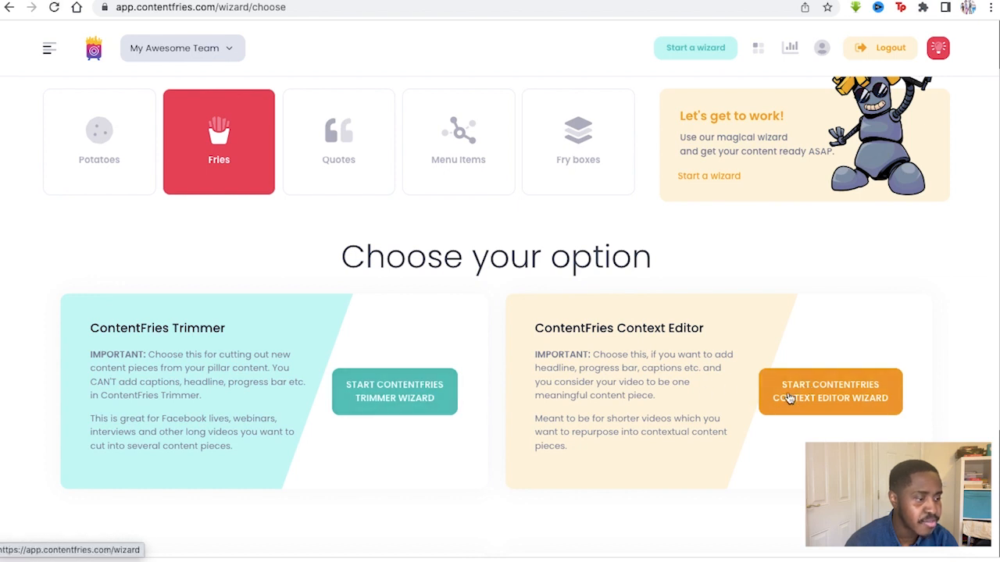
pyautogui.moveTo(394, 391)
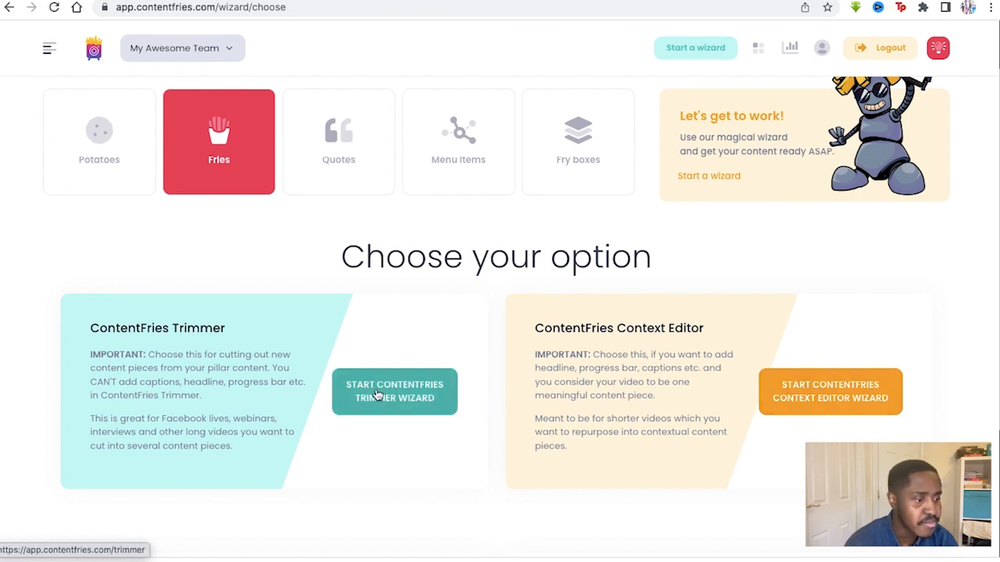
pyautogui.click(394, 391)
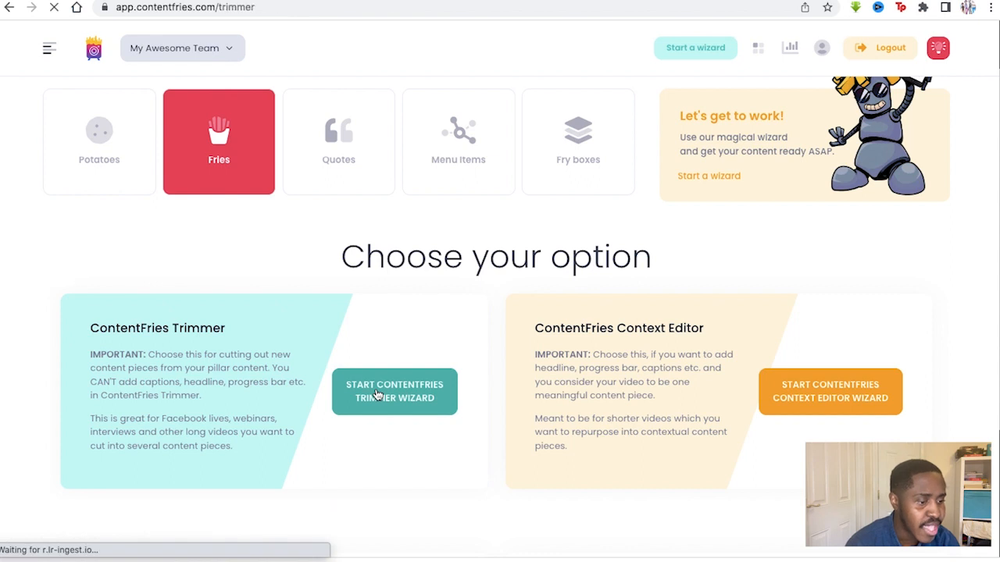
pyautogui.click(393, 390)
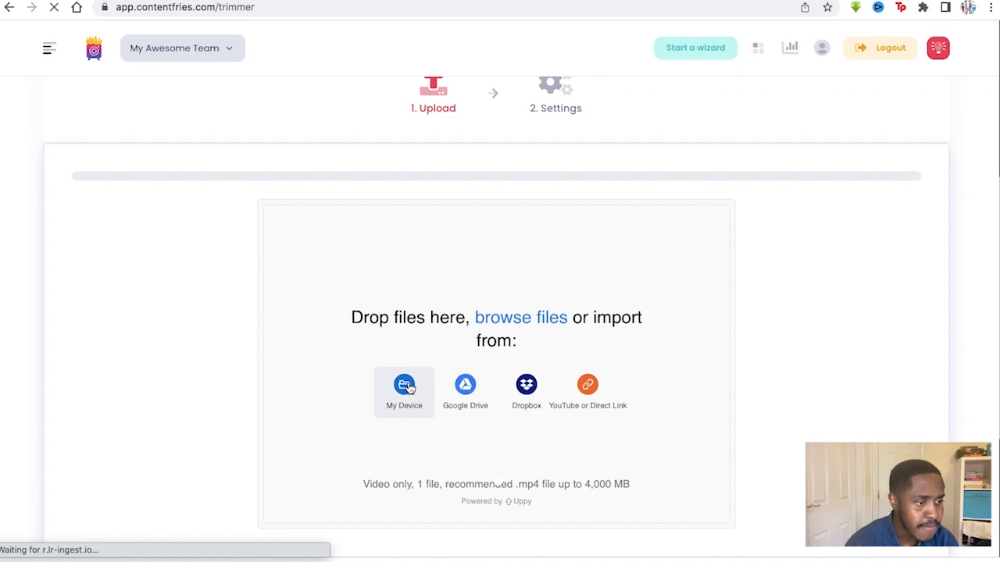
# Upload the Quiet Night In horror short film mp4 from Downloads and finish the wizard.
pyautogui.click(403, 390)
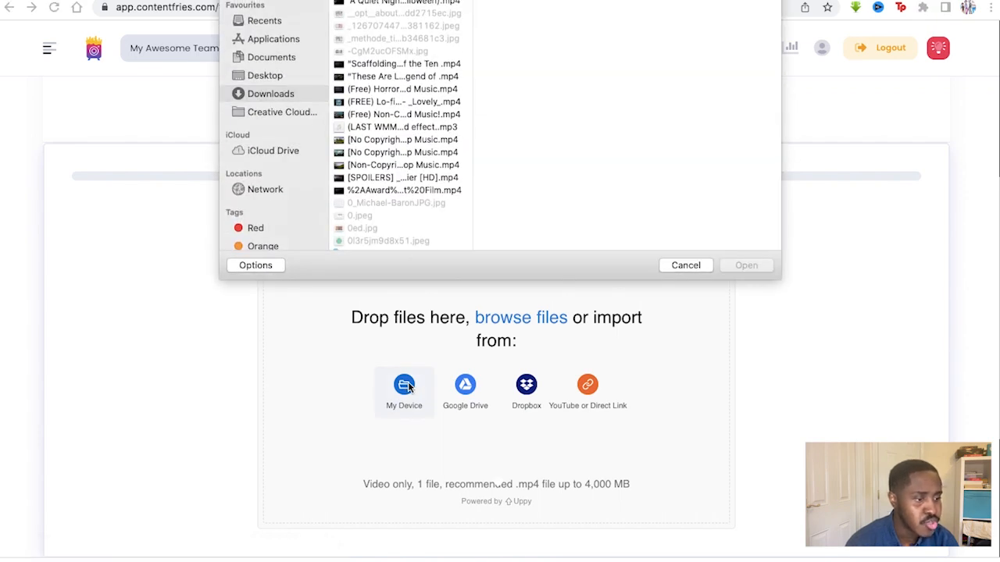
pyautogui.click(400, 244)
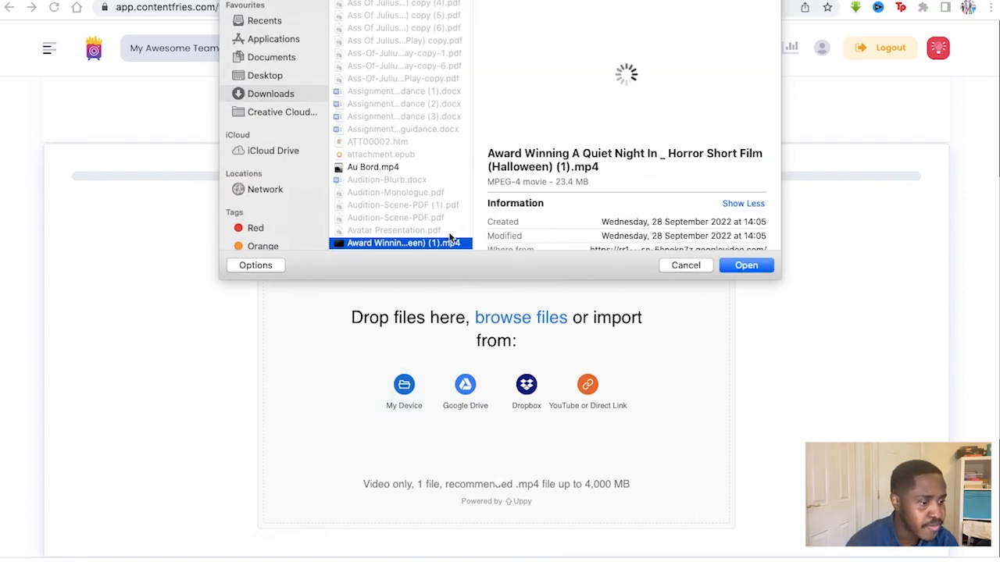
pyautogui.click(745, 265)
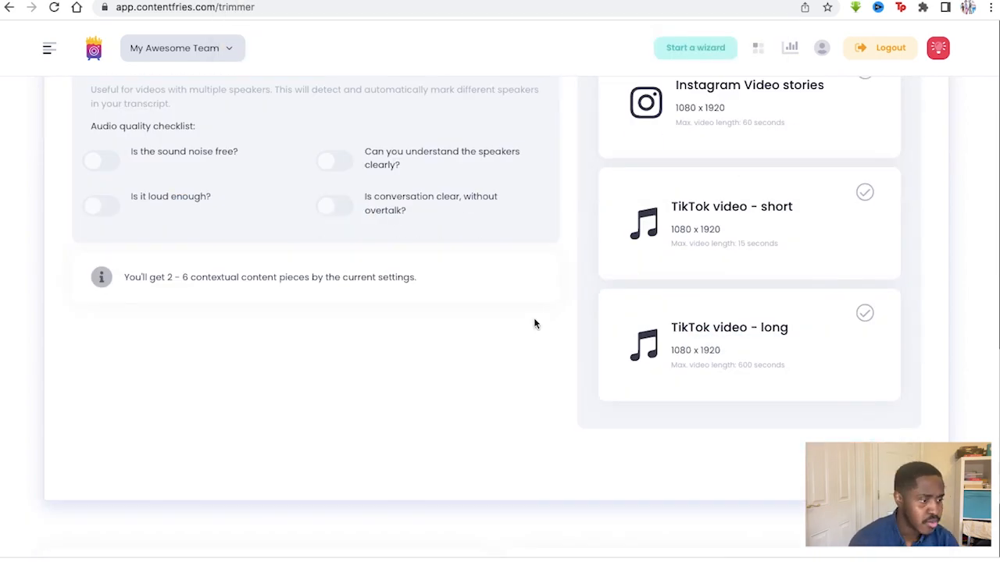
pyautogui.click(896, 328)
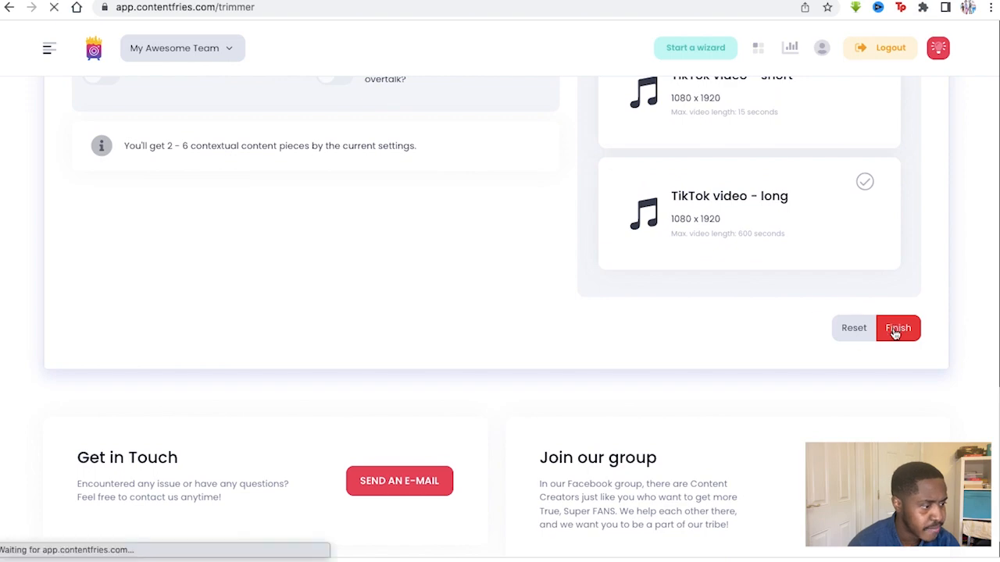
pyautogui.click(896, 328)
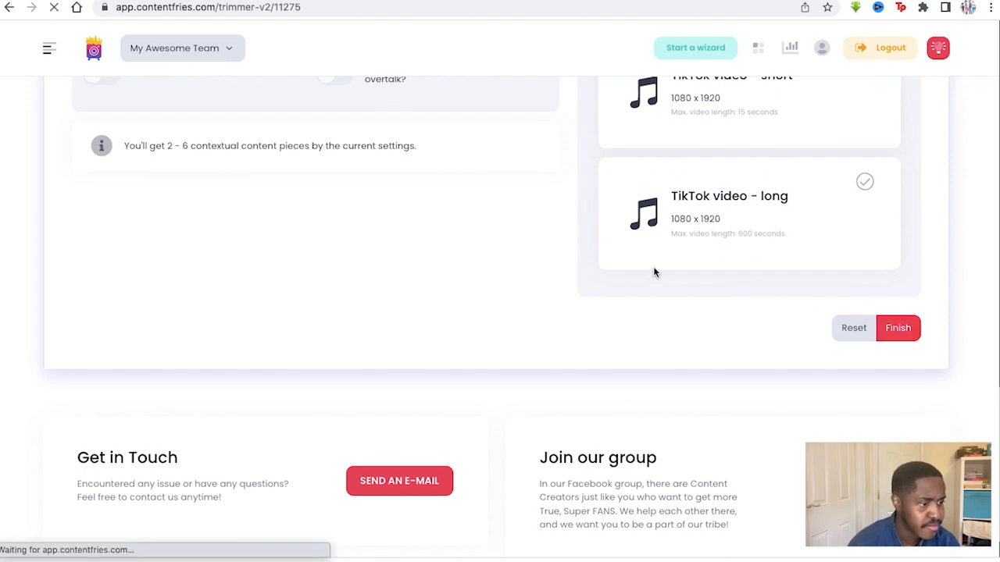
pyautogui.click(897, 328)
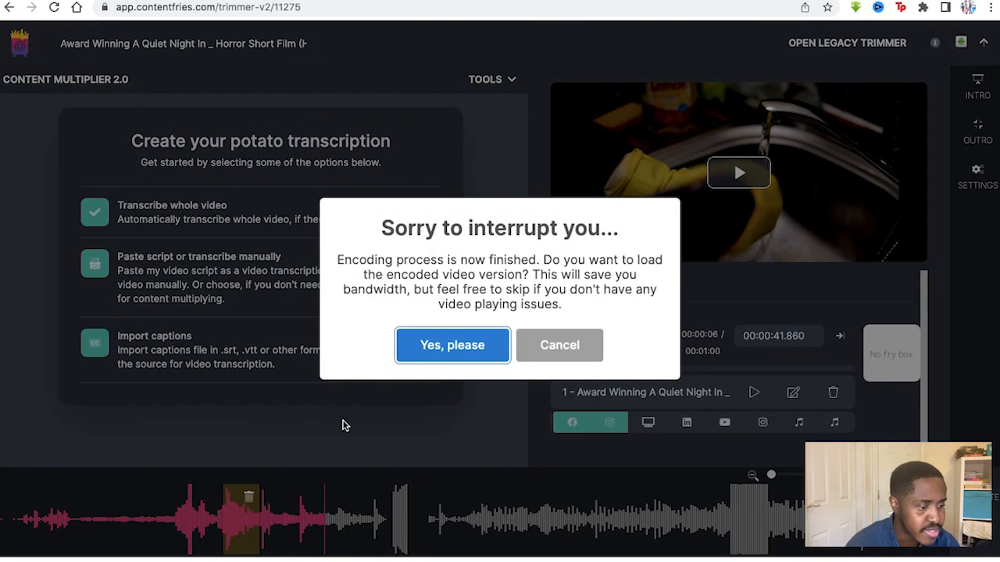
# Dismiss the encoded-video prompt and return to the dashboard to reach the content piece.
pyautogui.click(451, 345)
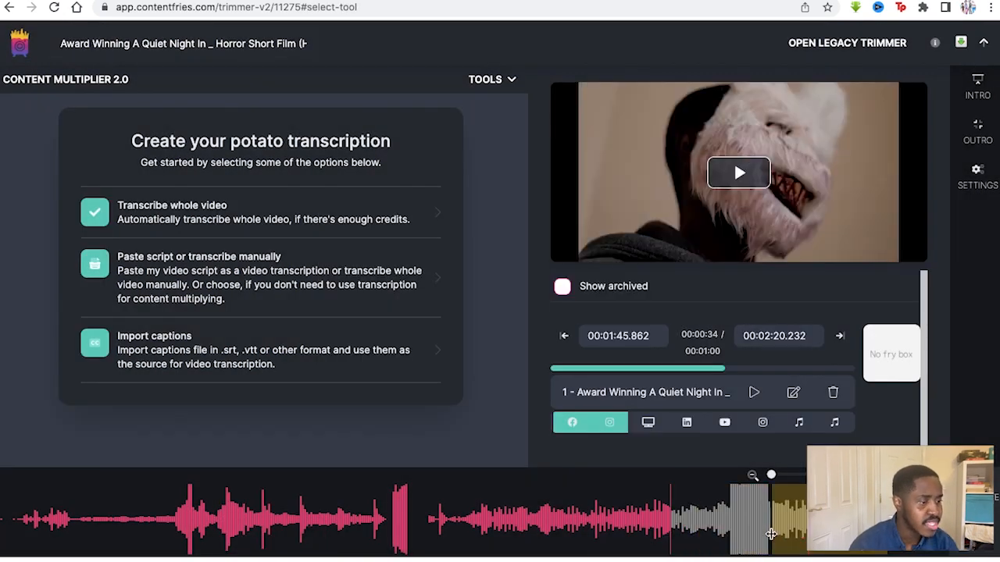
pyautogui.click(749, 516)
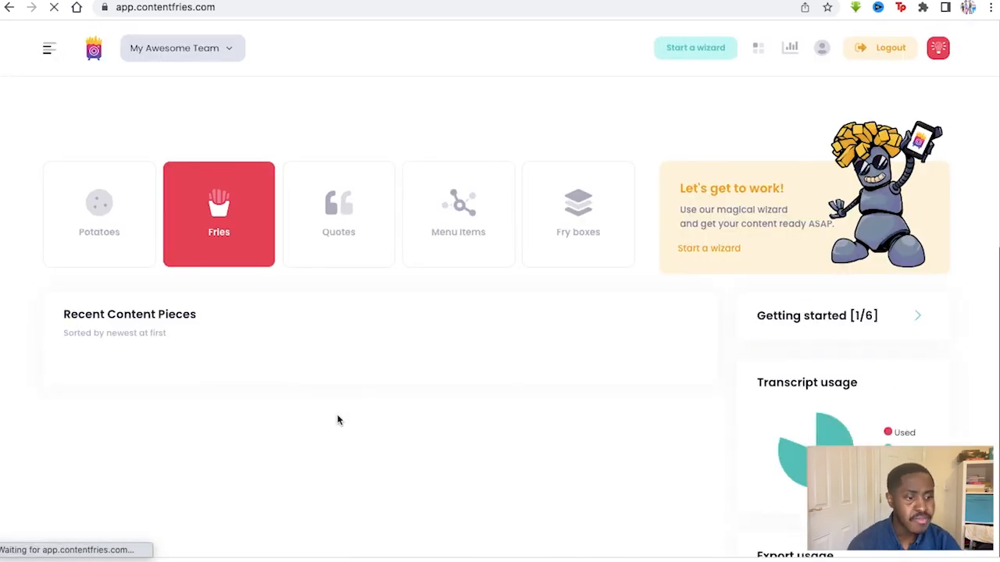
pyautogui.scroll(-3)
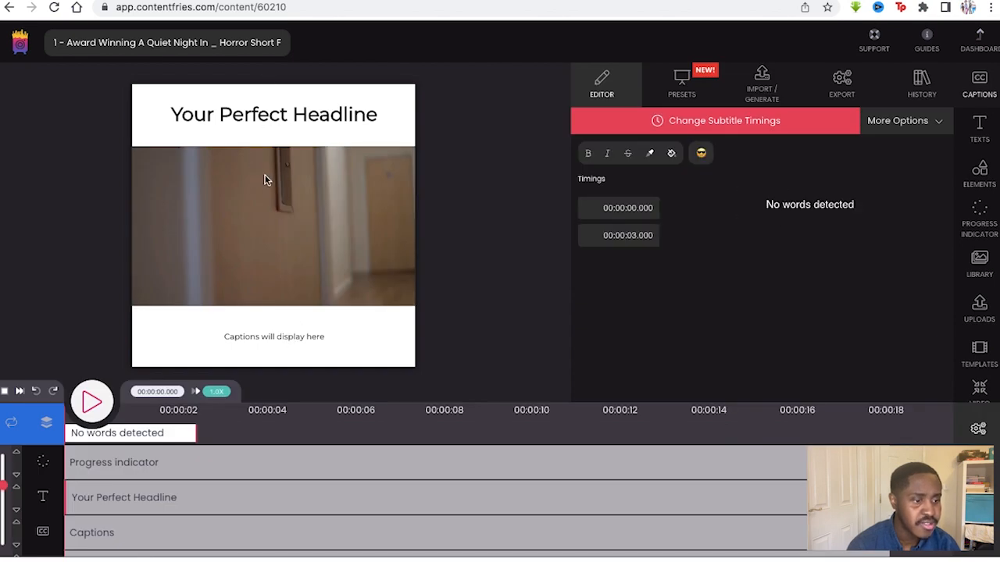
# Reword the headline to 'When you want to escape a horror movie' in uppercase.
pyautogui.click(274, 114)
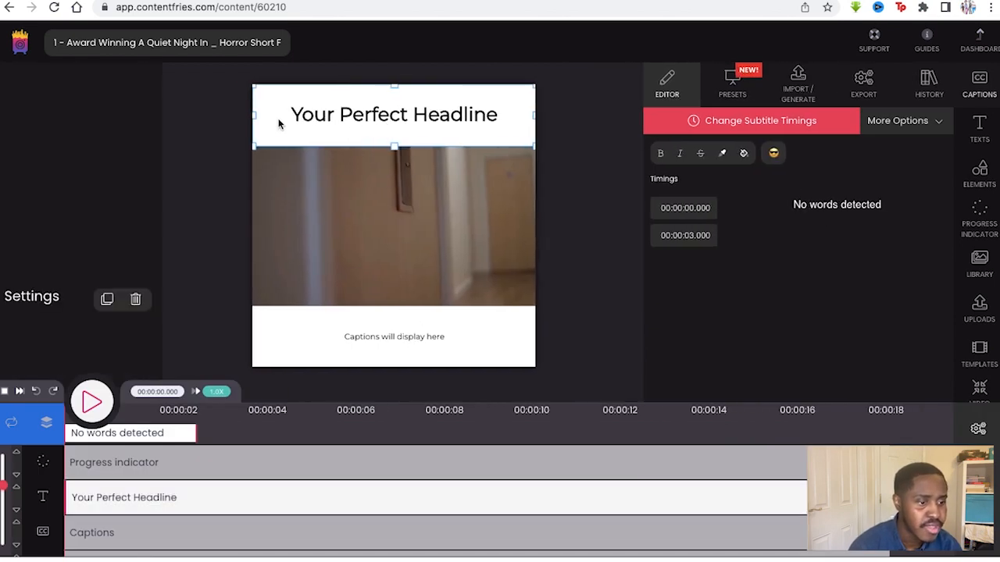
pyautogui.click(394, 114)
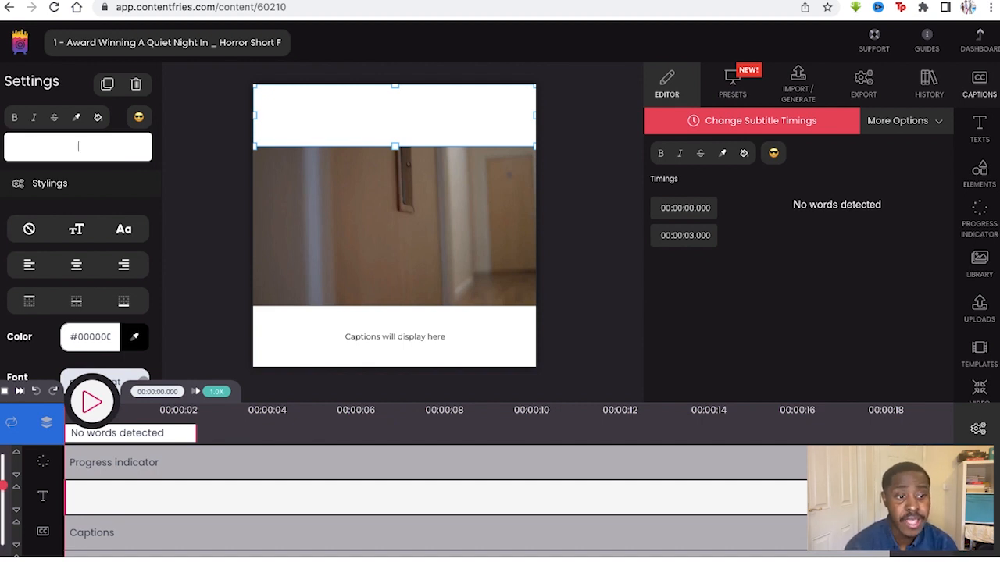
pyautogui.write('When you want to escape a horror movie')
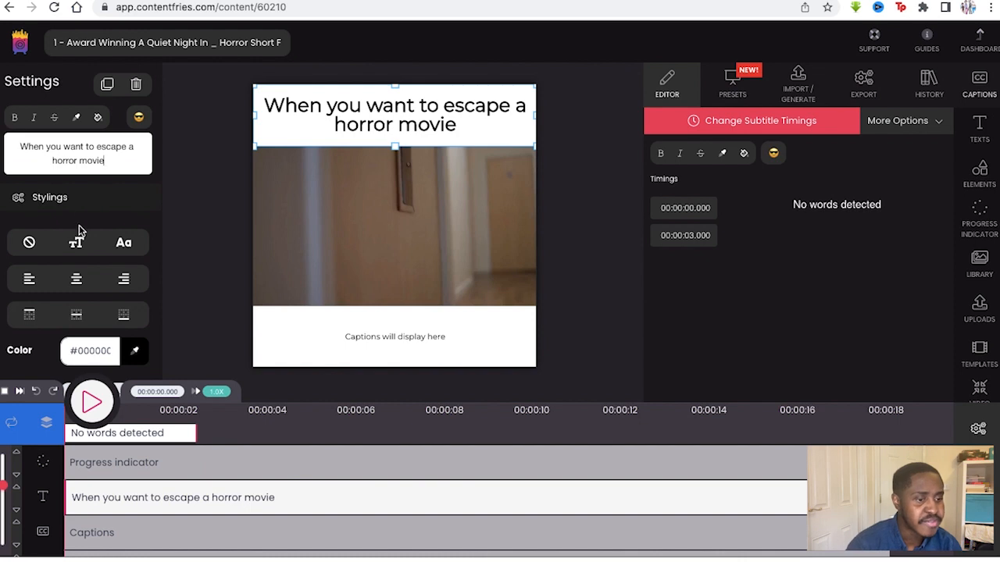
pyautogui.click(123, 242)
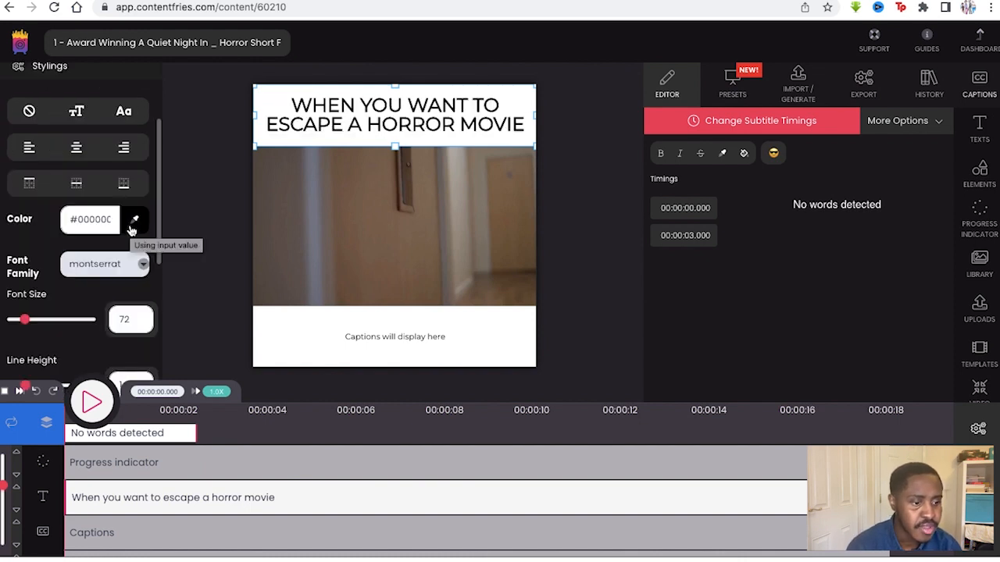
# Shrink the headline font size to 67 and give it a pink backdrop.
pyautogui.scroll(-3)
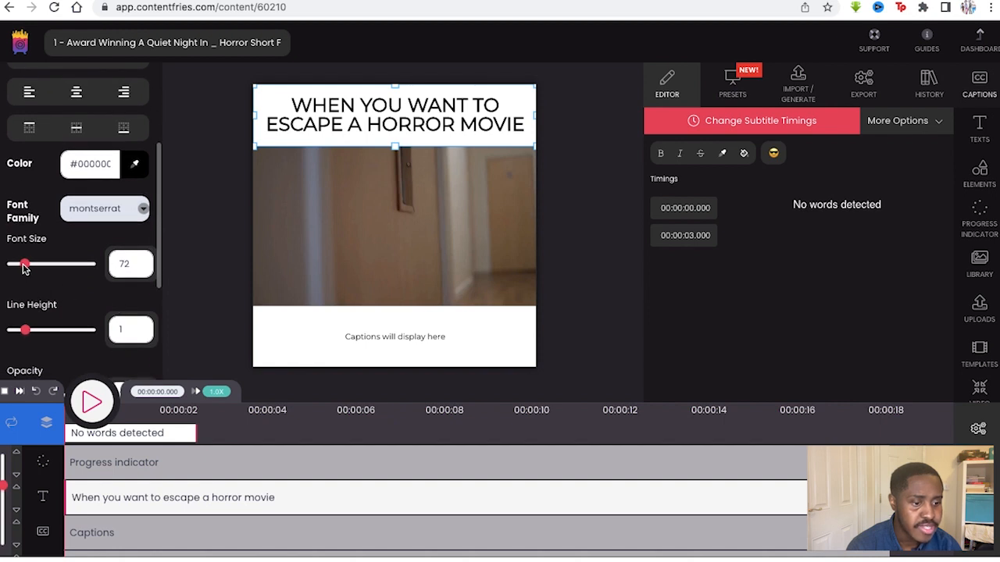
pyautogui.moveTo(22, 264); pyautogui.dragTo(19, 264)
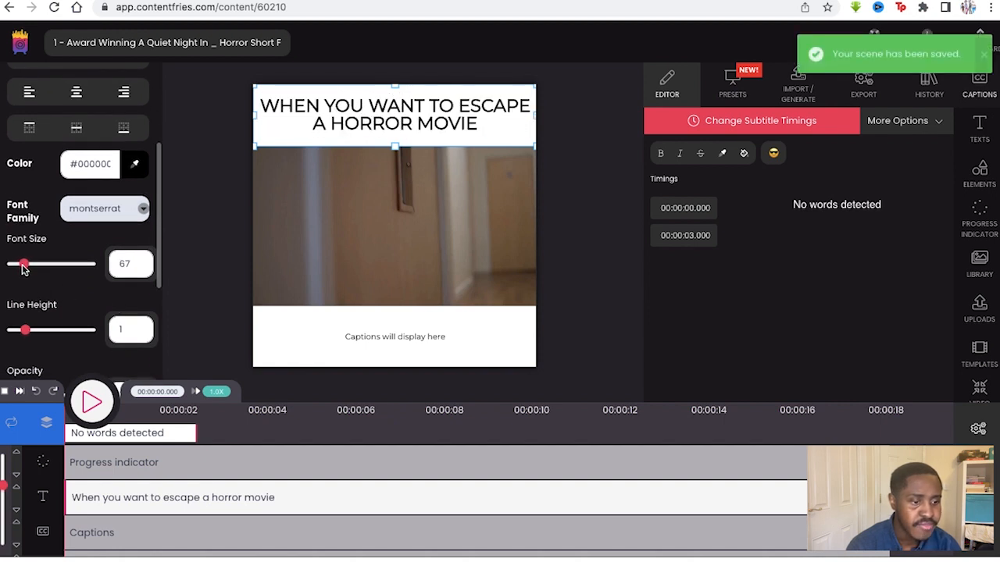
pyautogui.scroll(-3)
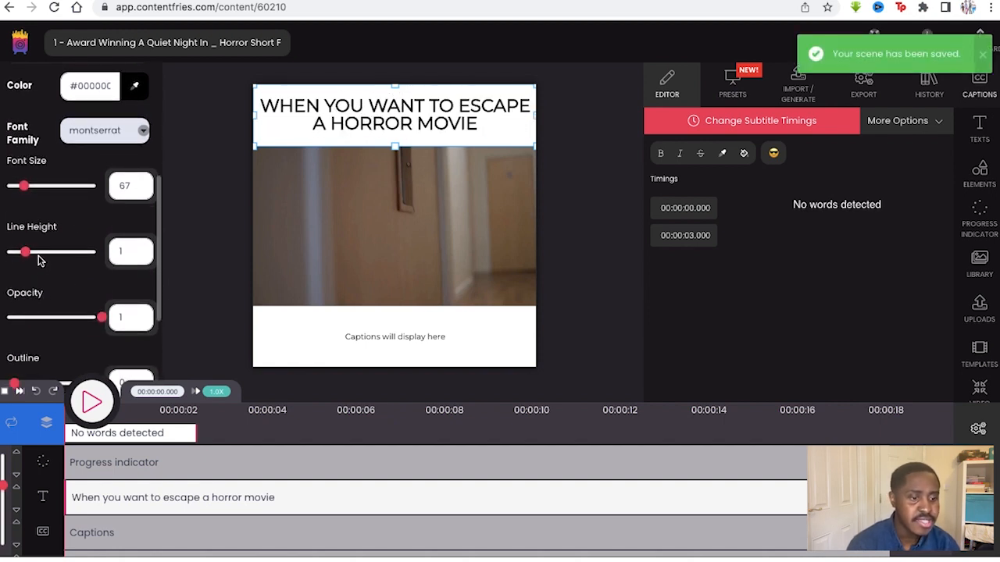
pyautogui.scroll(-3)
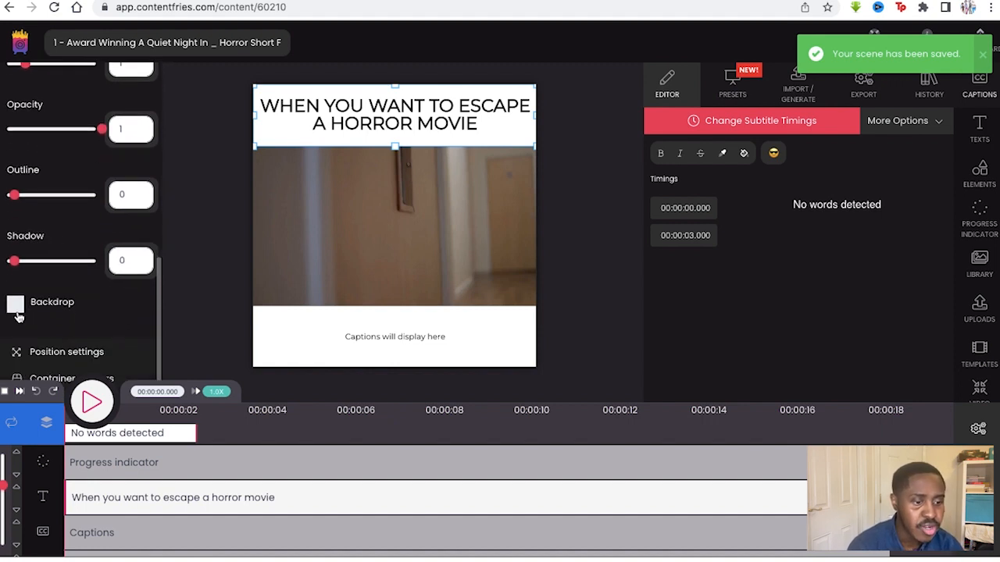
pyautogui.click(16, 303)
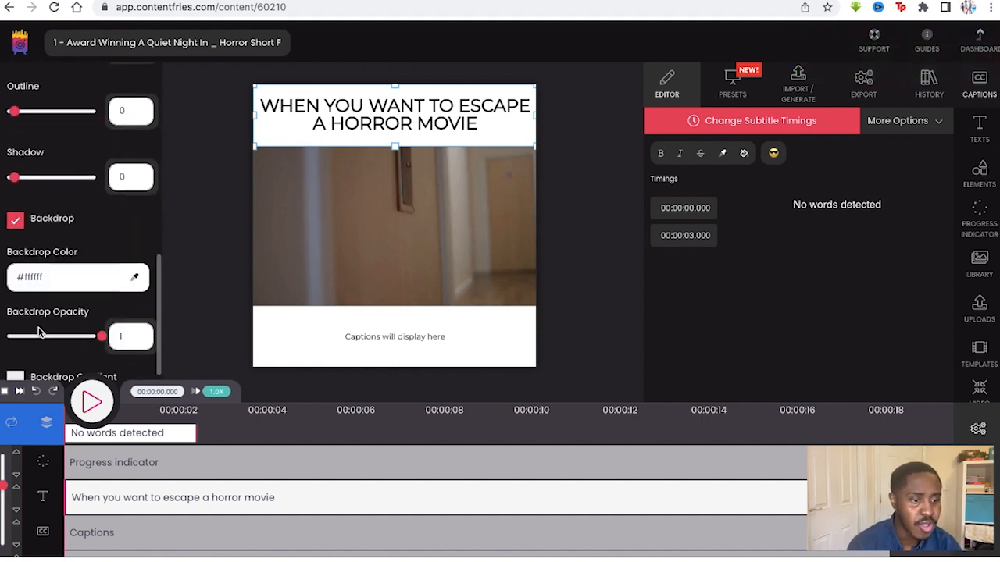
pyautogui.scroll(-3)
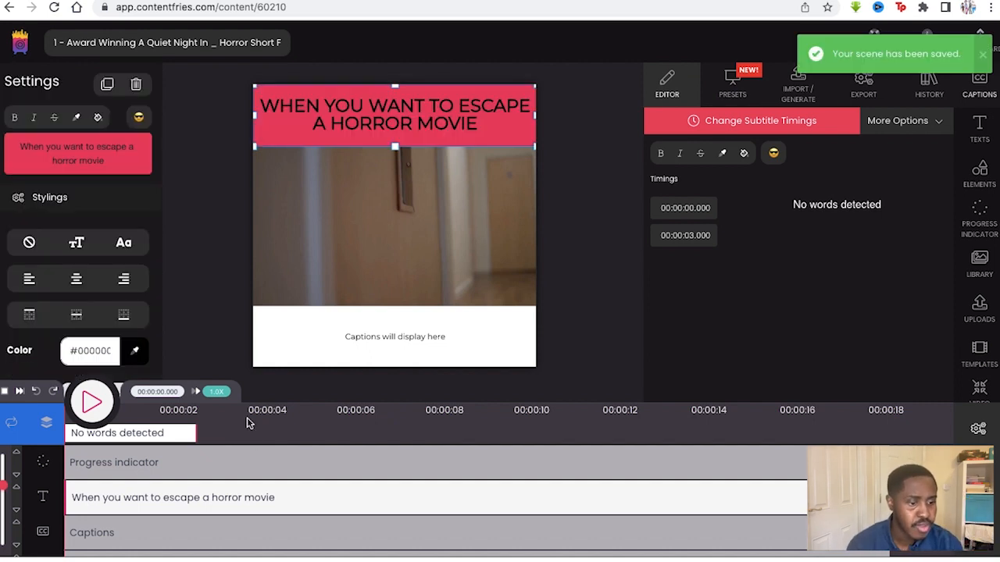
# Colour the progress indicator pink and preview it playing across the clip.
pyautogui.click(112, 462)
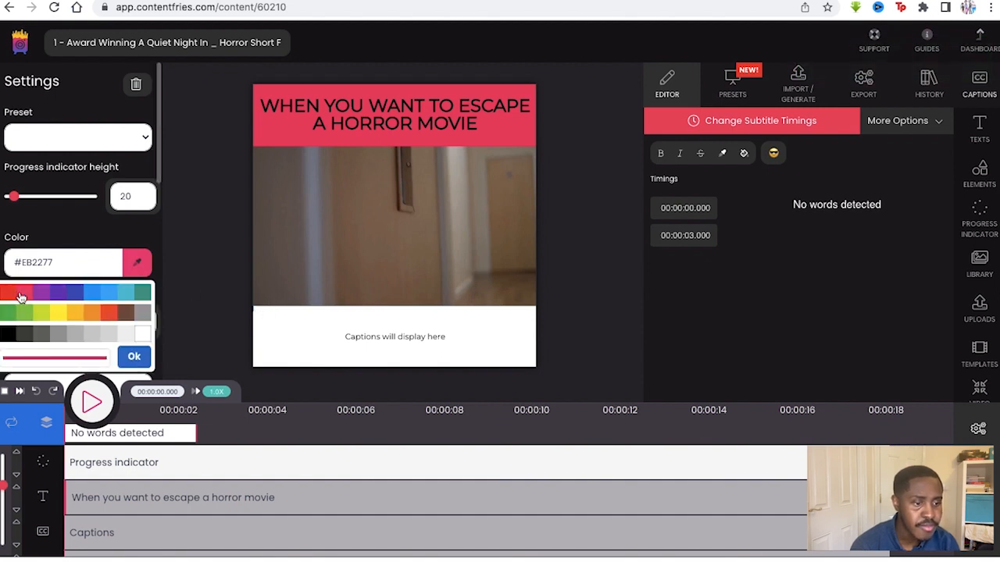
pyautogui.click(134, 356)
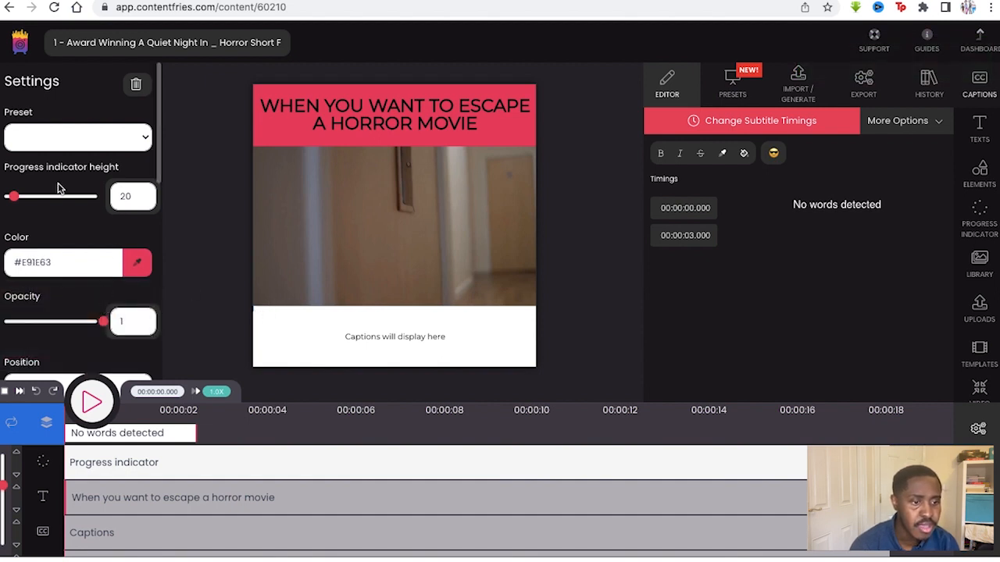
pyautogui.moveTo(102, 359)
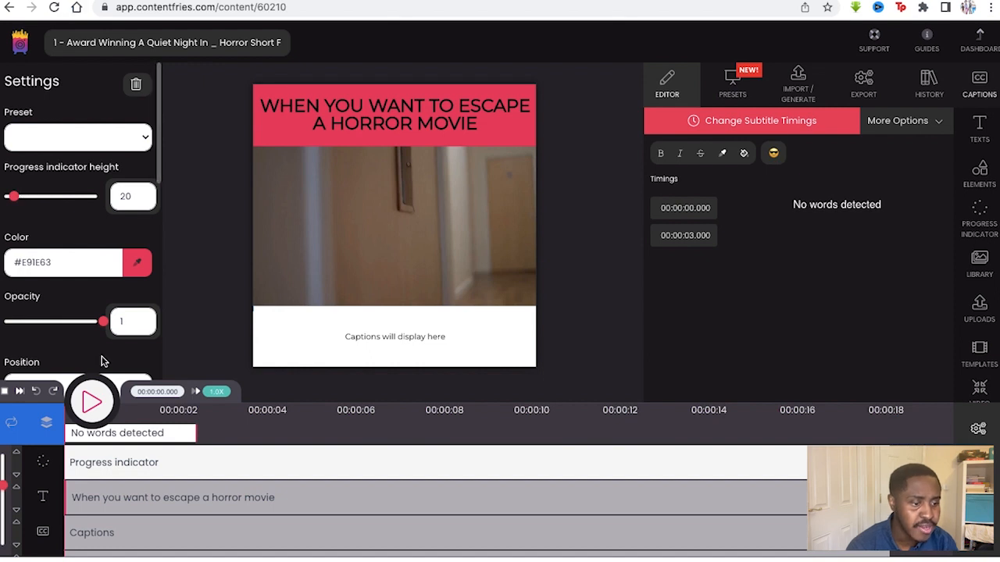
pyautogui.click(91, 399)
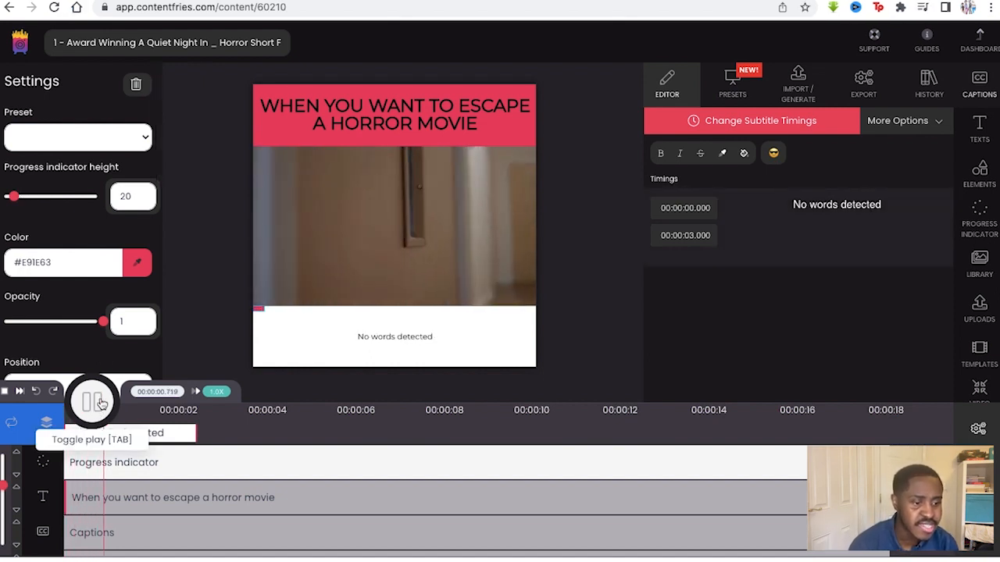
pyautogui.click(91, 400)
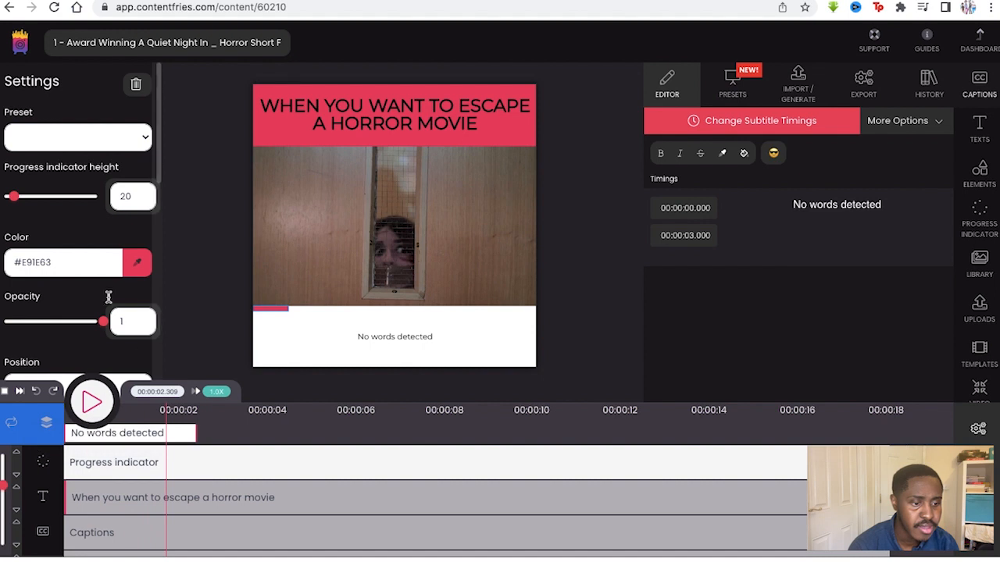
pyautogui.moveTo(106, 319)
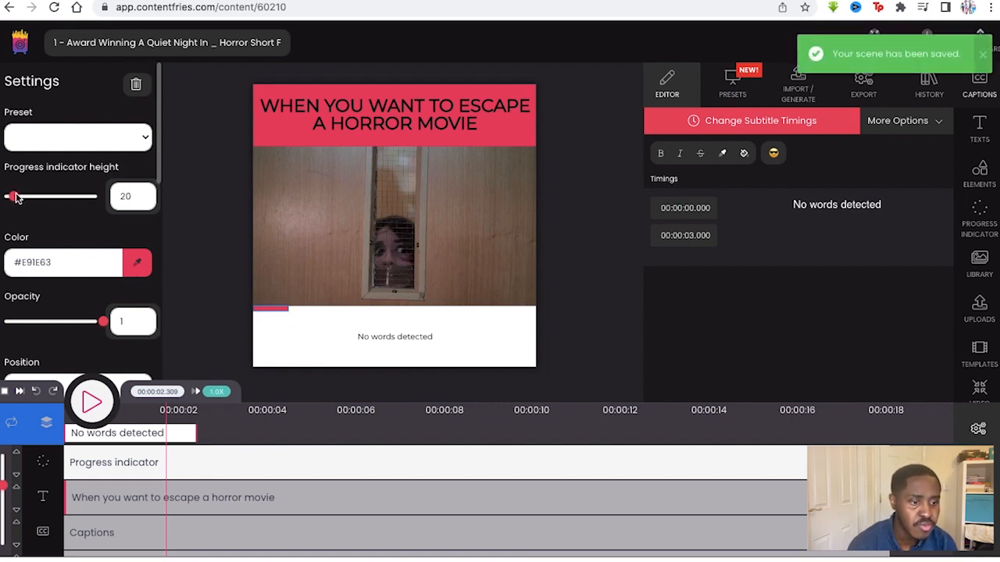
# Switch on a #E91E63 backdrop behind the progress bar.
pyautogui.scroll(-3)
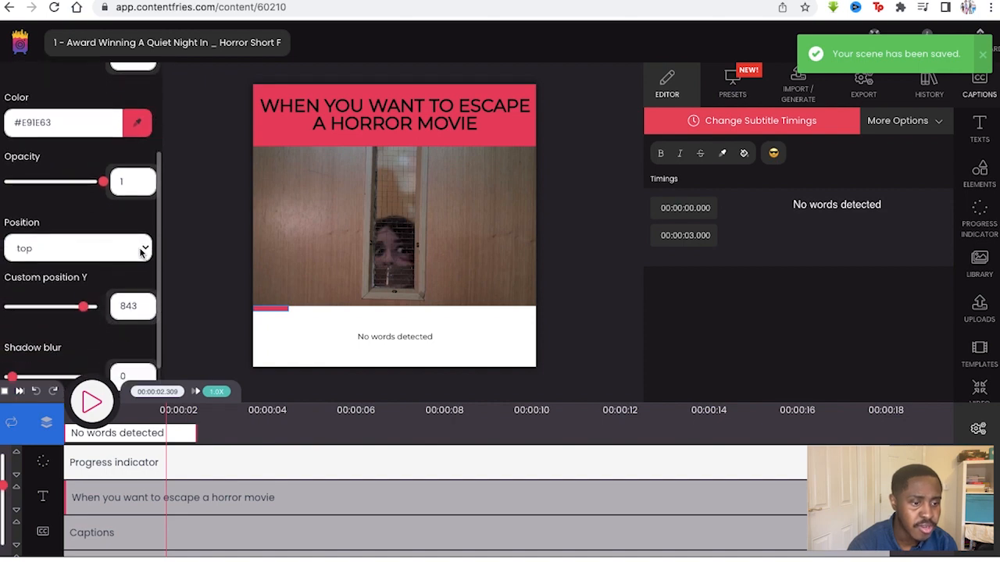
pyautogui.scroll(-3)
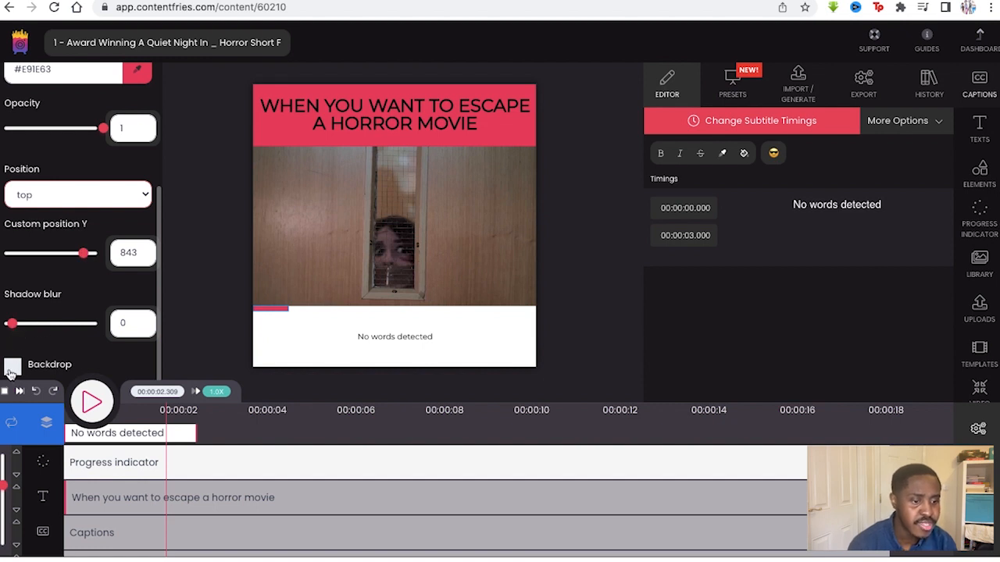
pyautogui.click(13, 367)
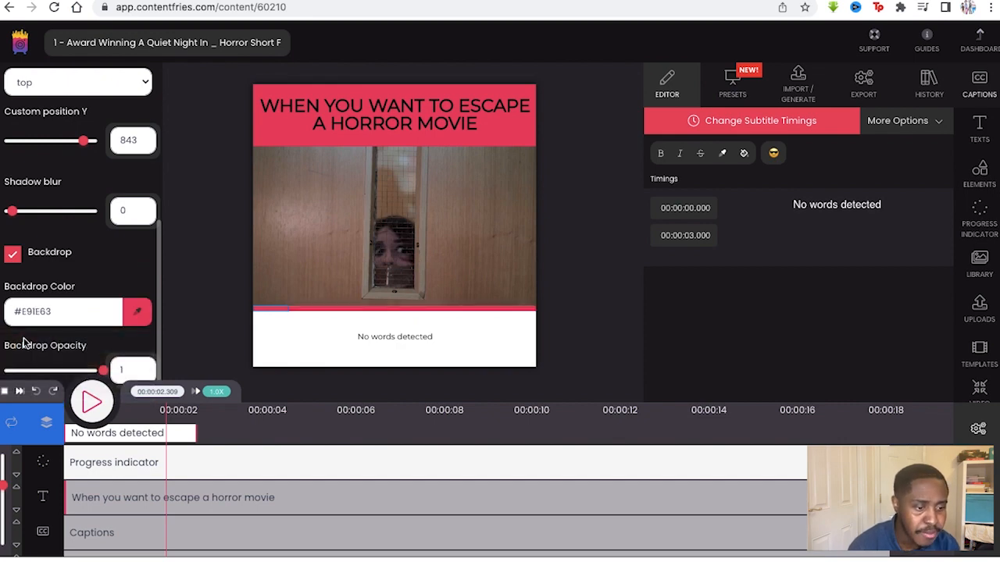
pyautogui.click(137, 313)
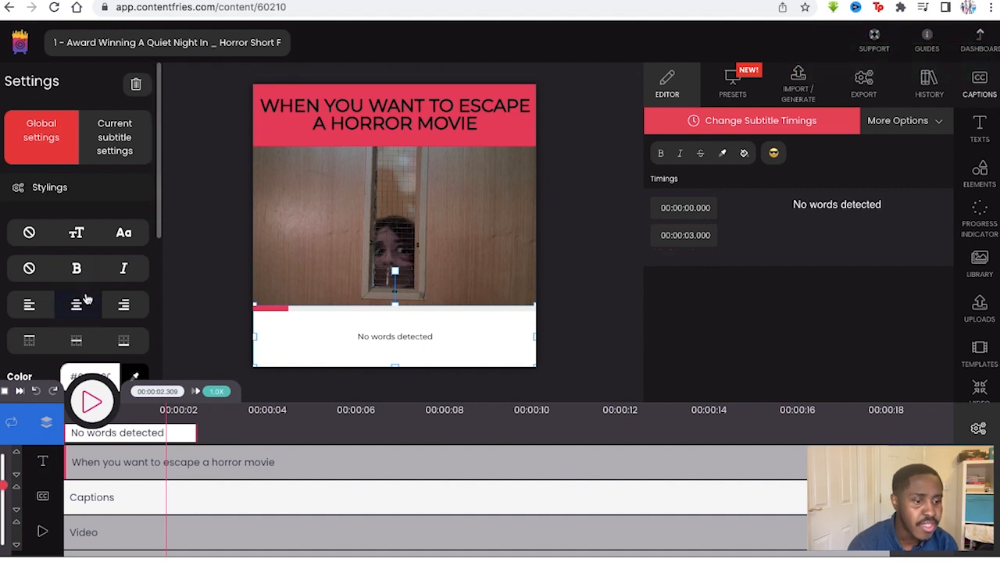
# Turn on a pink backdrop behind the captions in Global settings.
pyautogui.scroll(-3)
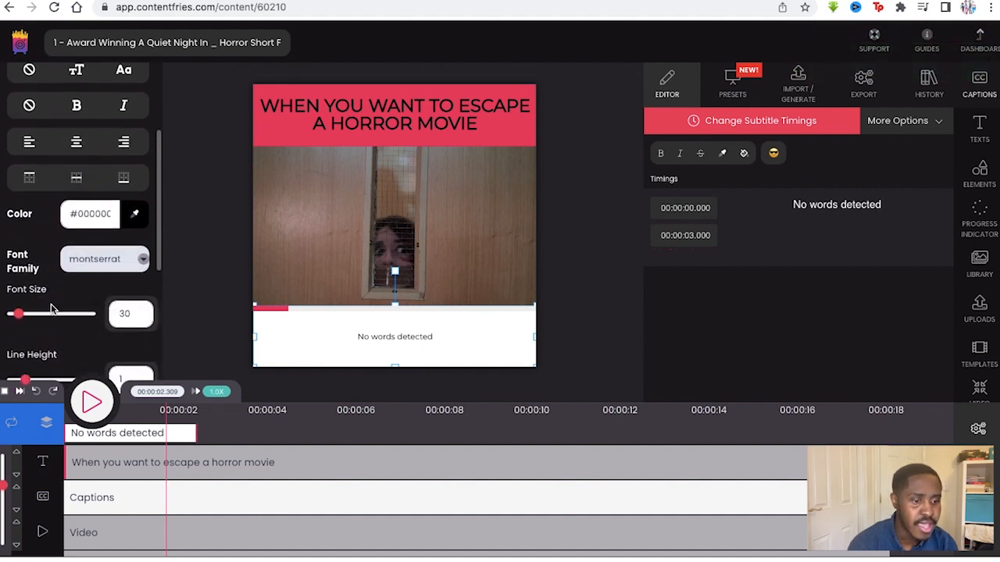
pyautogui.scroll(-3)
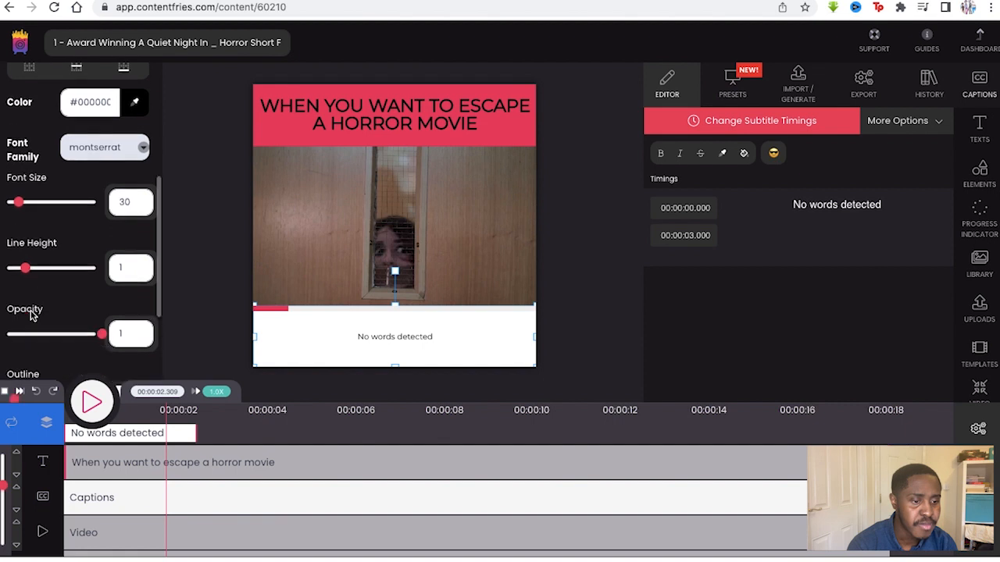
pyautogui.scroll(-3)
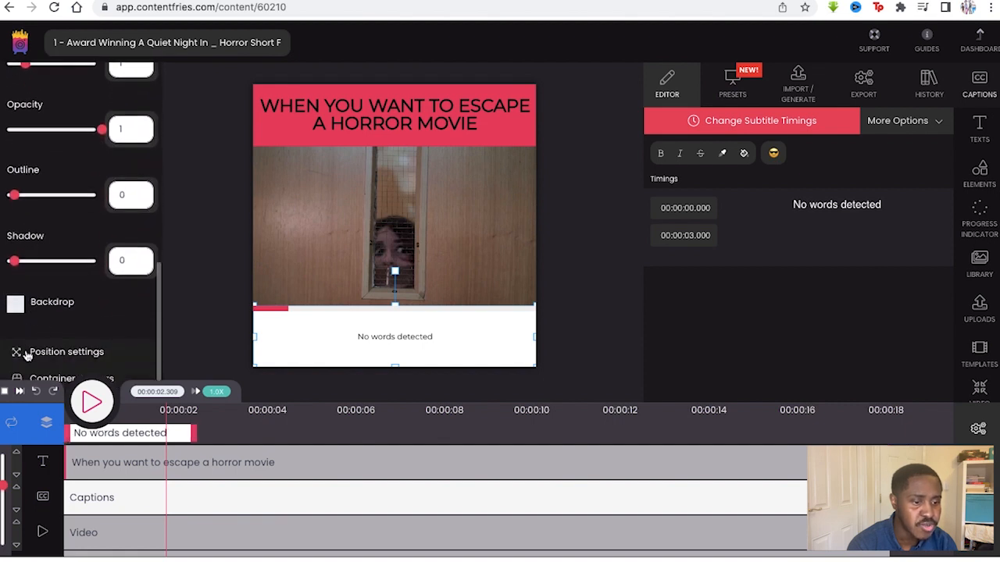
pyautogui.click(16, 303)
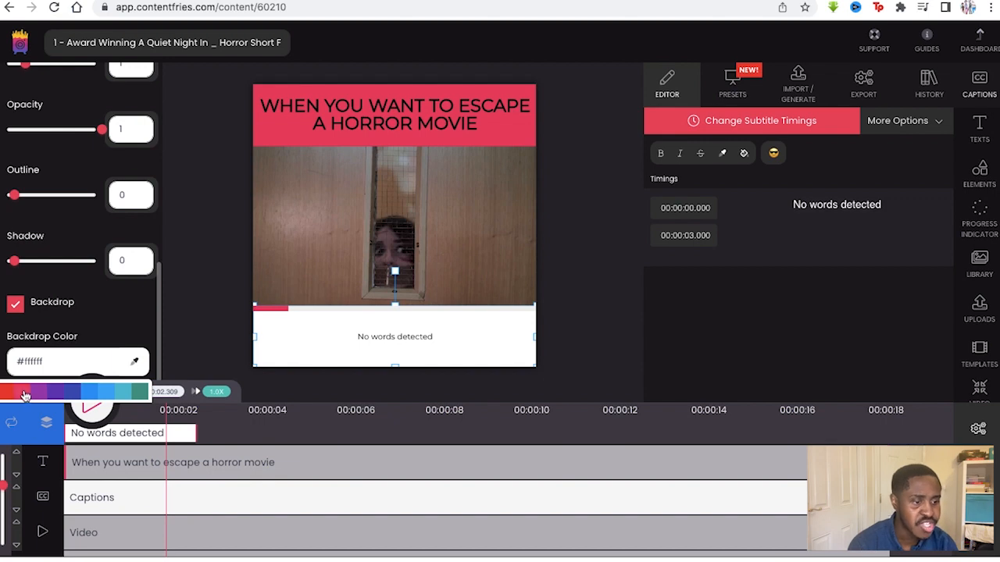
pyautogui.click(24, 392)
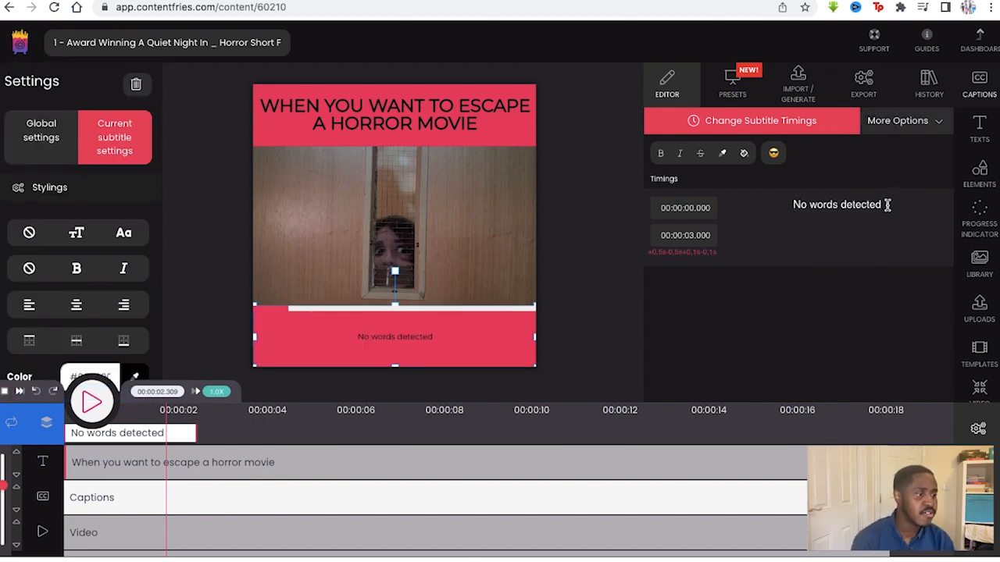
# Replace the 'No words detected' caption with 'If there were dialogue it would be here.'.
pyautogui.doubleClick(837, 203)
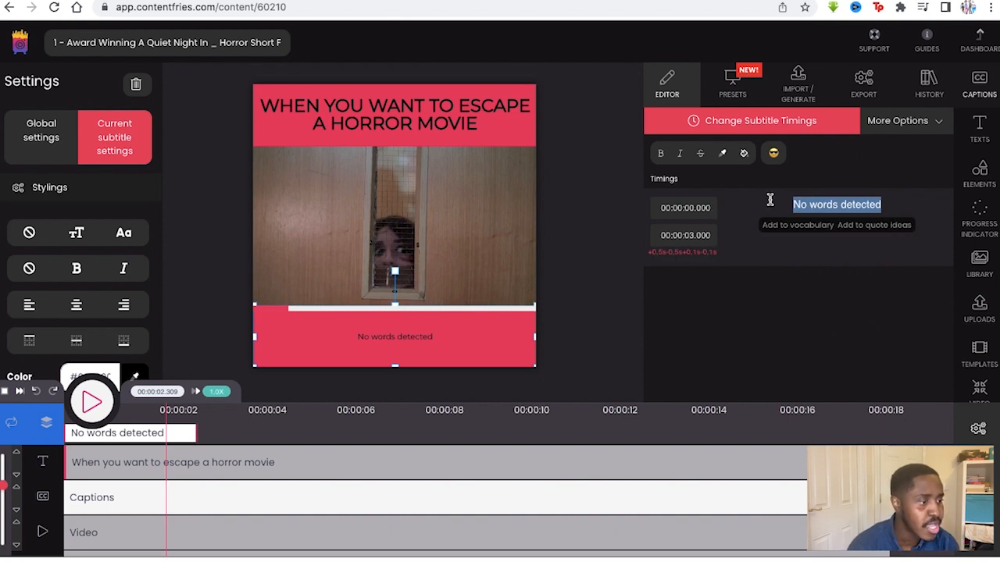
pyautogui.write('If there were dial')
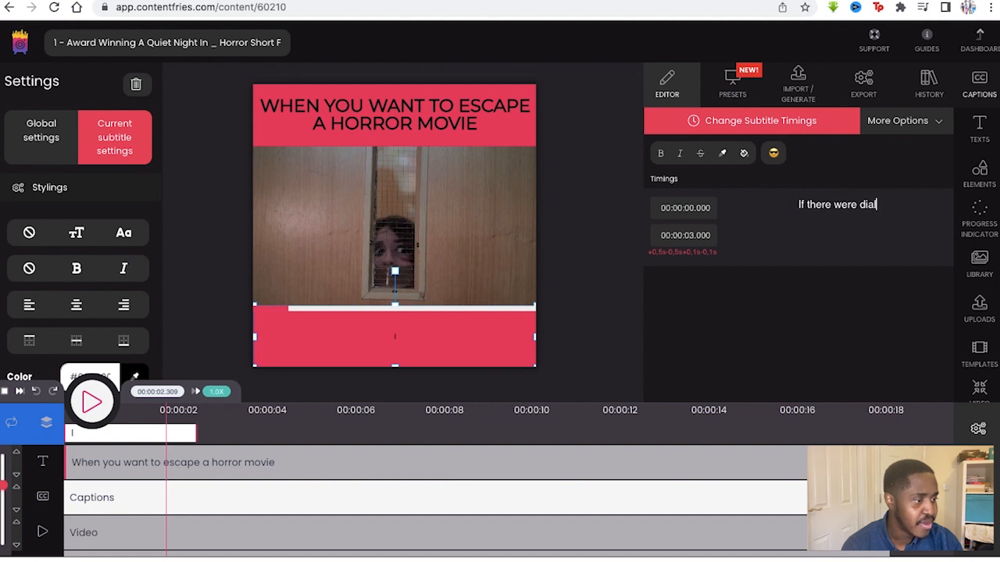
pyautogui.write('ogue it would be here.')
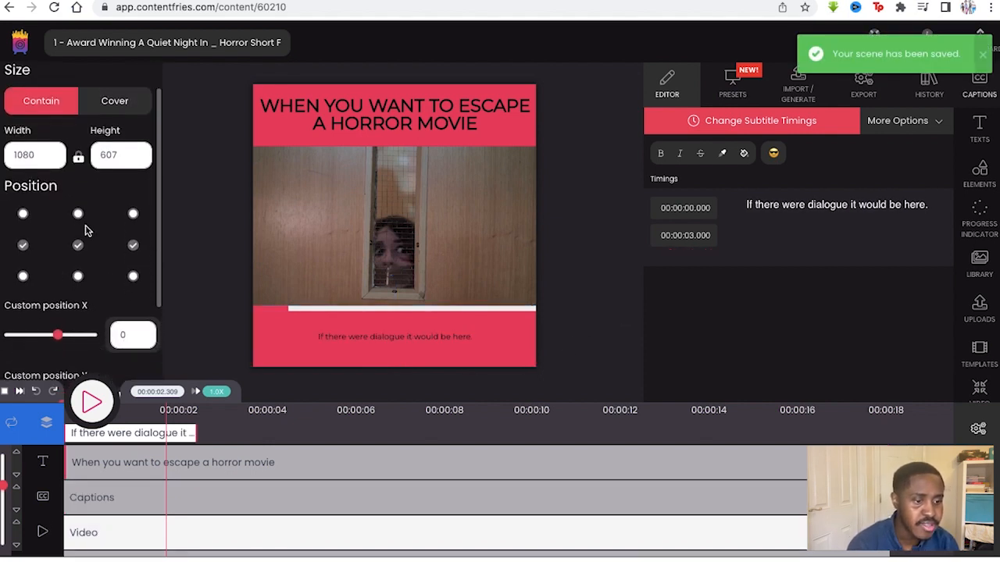
# Shift the footage's custom X position, add an audio background and lower its volume to about 81%.
pyautogui.scroll(-3)
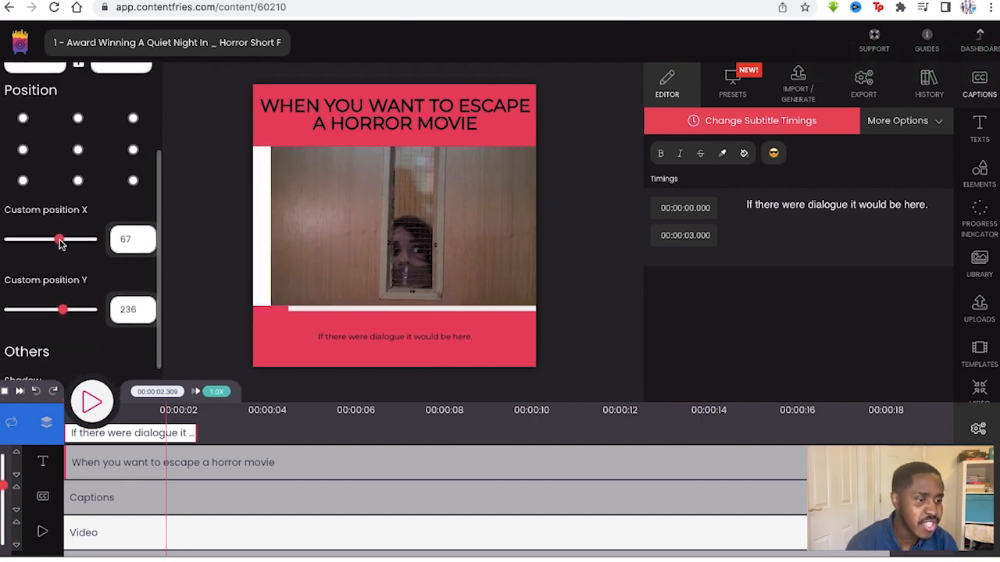
pyautogui.moveTo(60, 239); pyautogui.dragTo(56, 239)
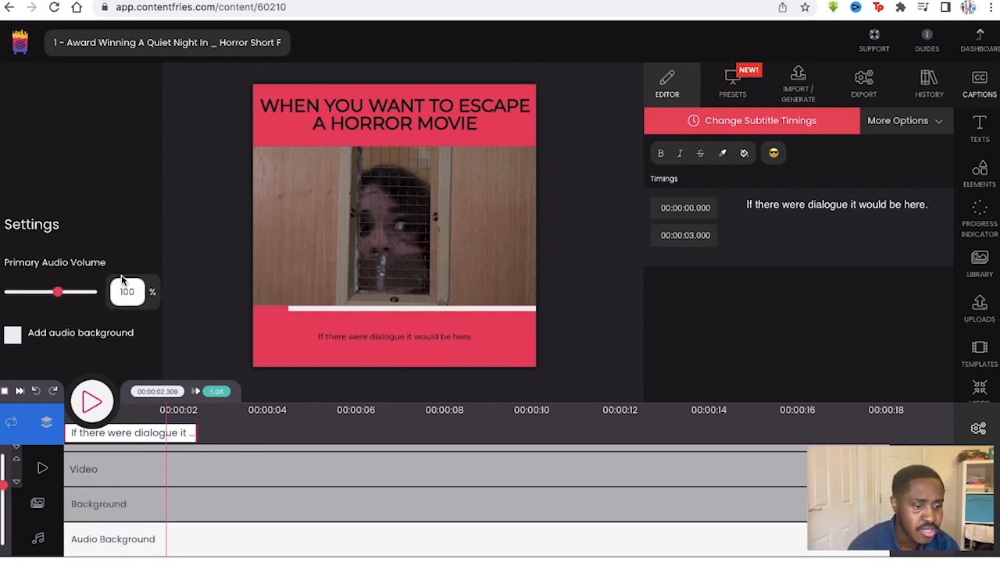
pyautogui.click(12, 332)
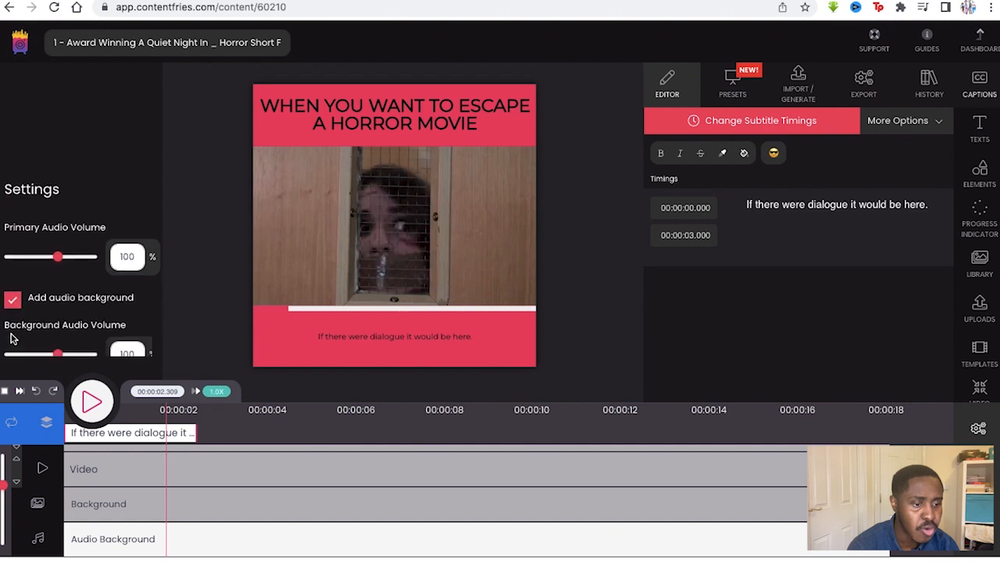
pyautogui.moveTo(56, 353); pyautogui.dragTo(50, 284)
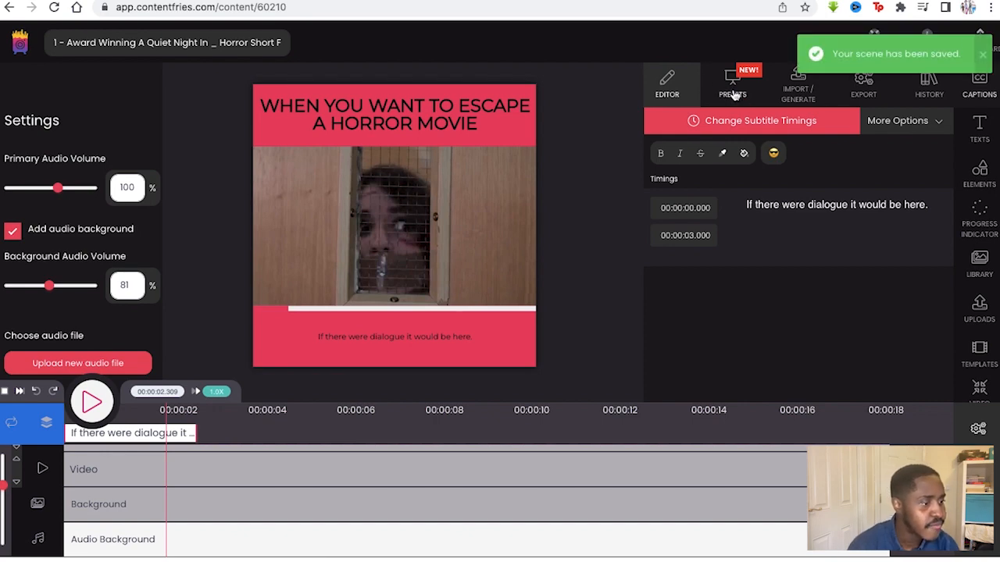
# Preview the first style preset's video, browse the list and apply a preset to the clip.
pyautogui.click(731, 84)
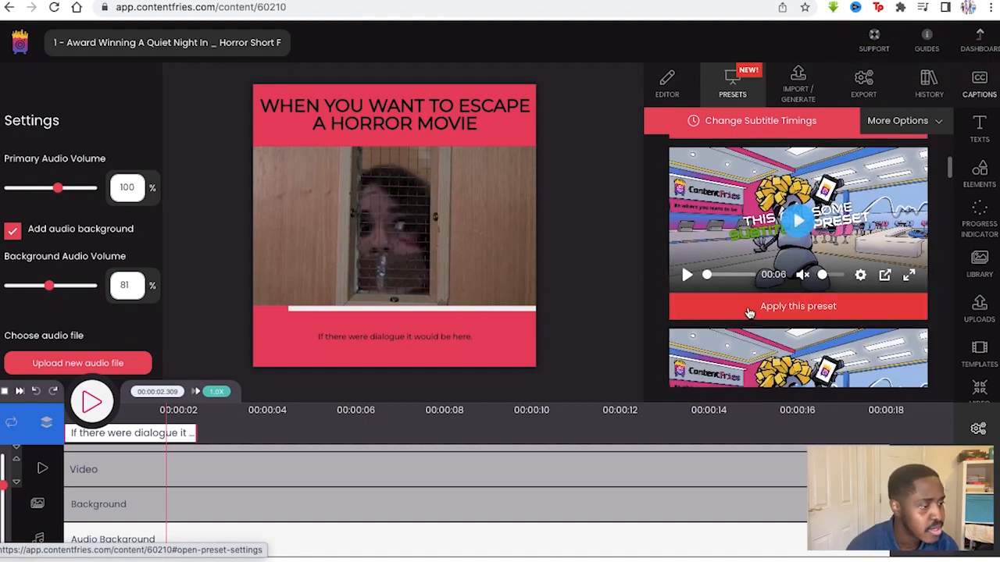
pyautogui.click(715, 274)
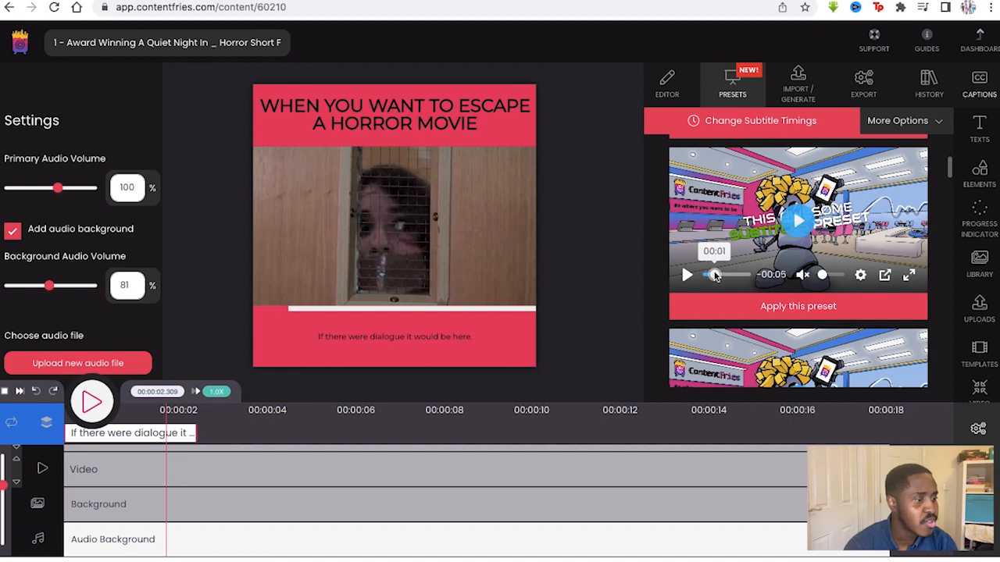
pyautogui.click(686, 275)
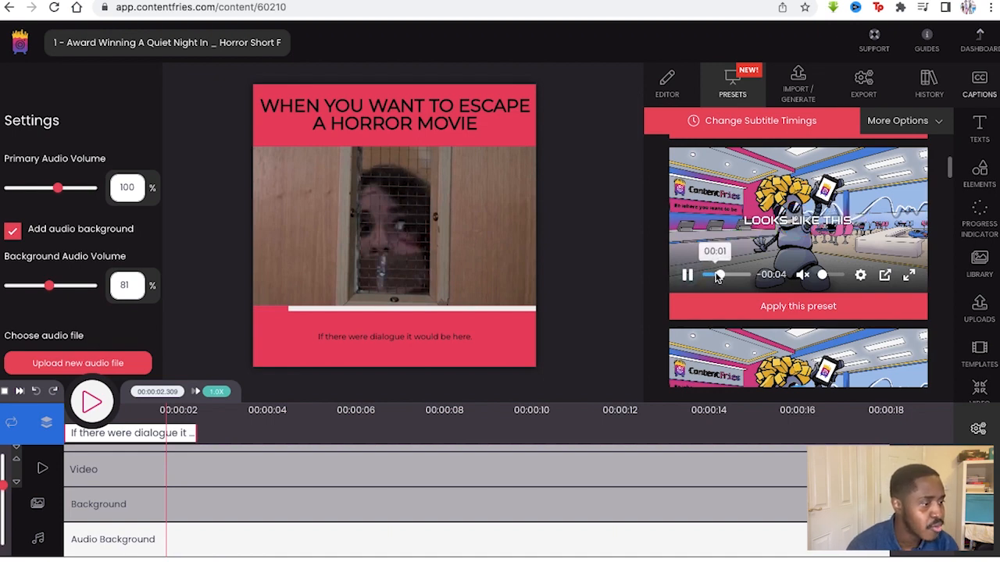
pyautogui.scroll(-3)
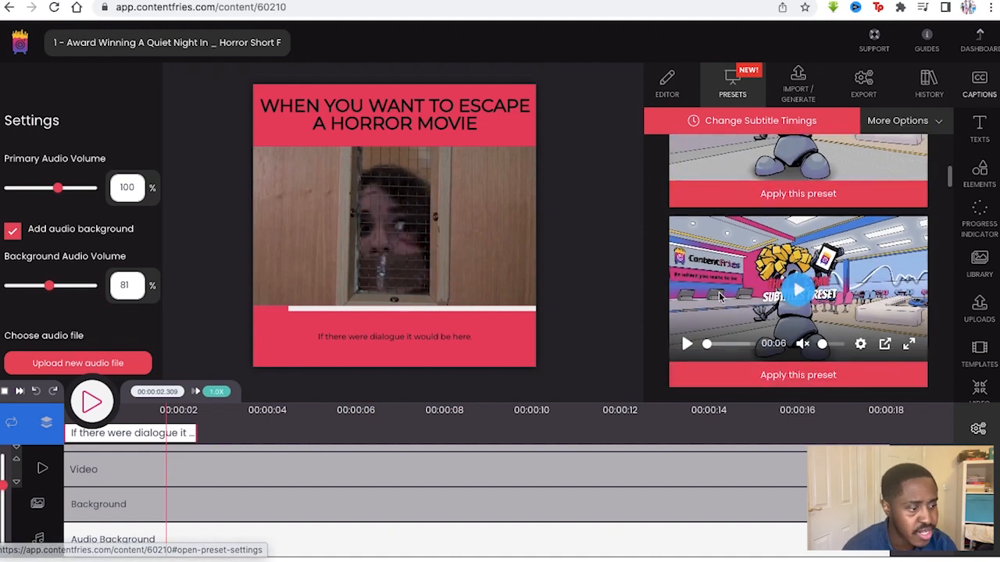
pyautogui.click(686, 344)
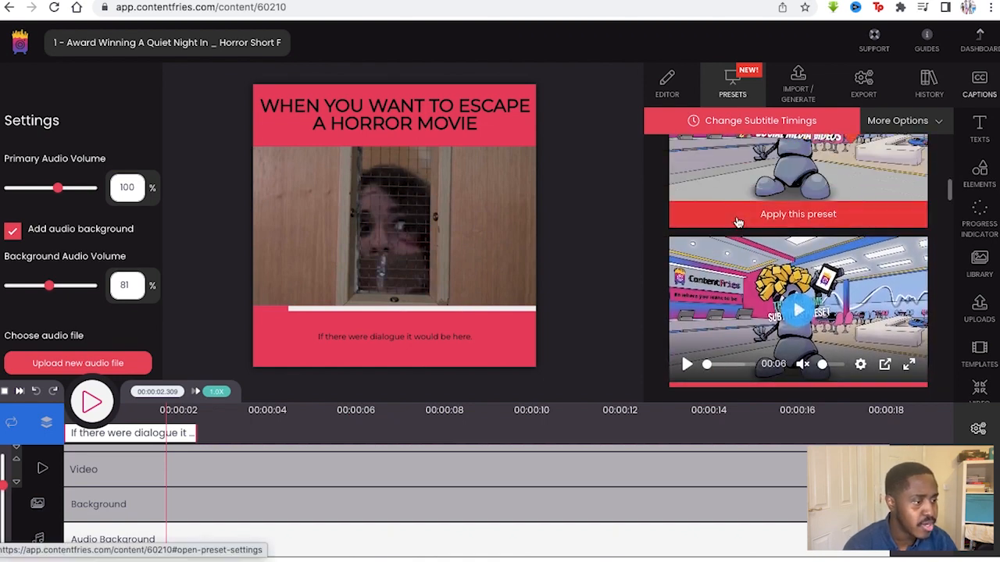
pyautogui.click(797, 213)
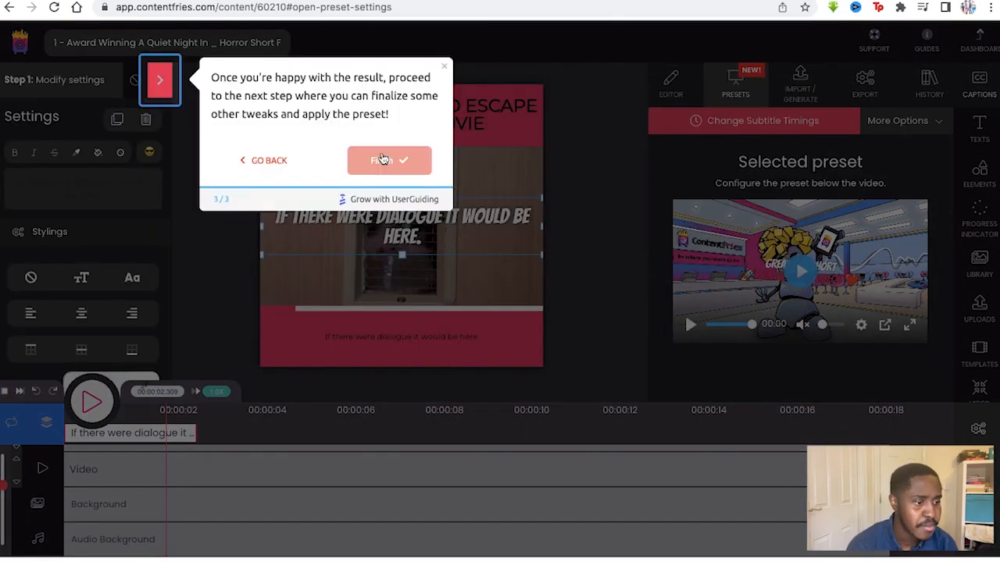
# Finish the UserGuiding preset walkthrough popup.
pyautogui.click(389, 159)
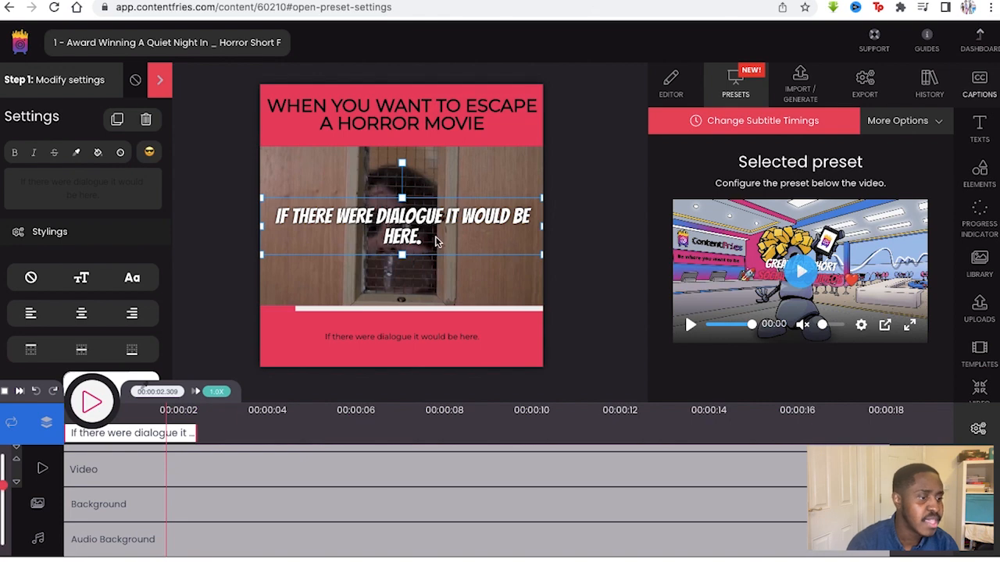
pyautogui.moveTo(566, 229)
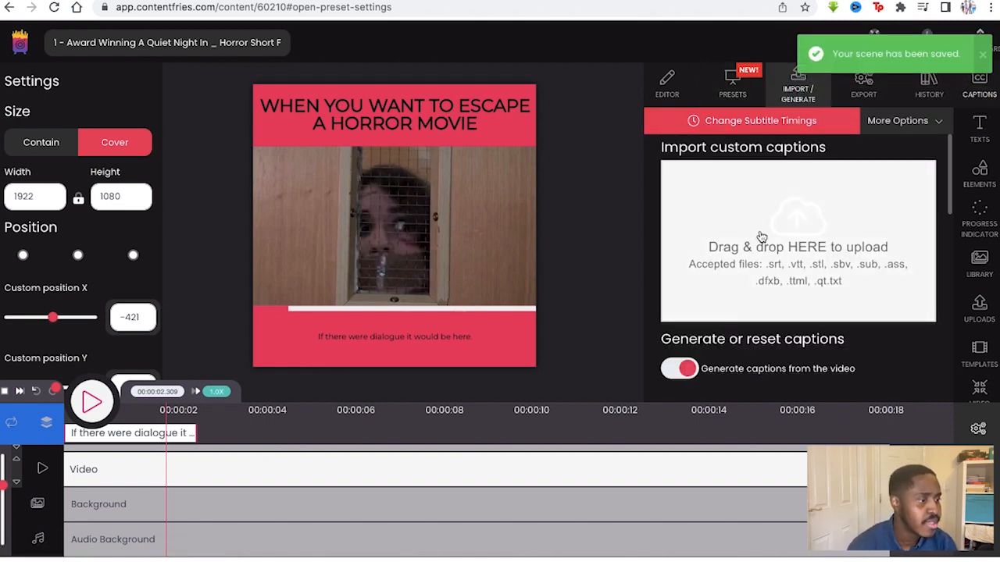
# Look at caption export, Your and Global Fry Boxes templates, then Video Injections.
pyautogui.click(862, 84)
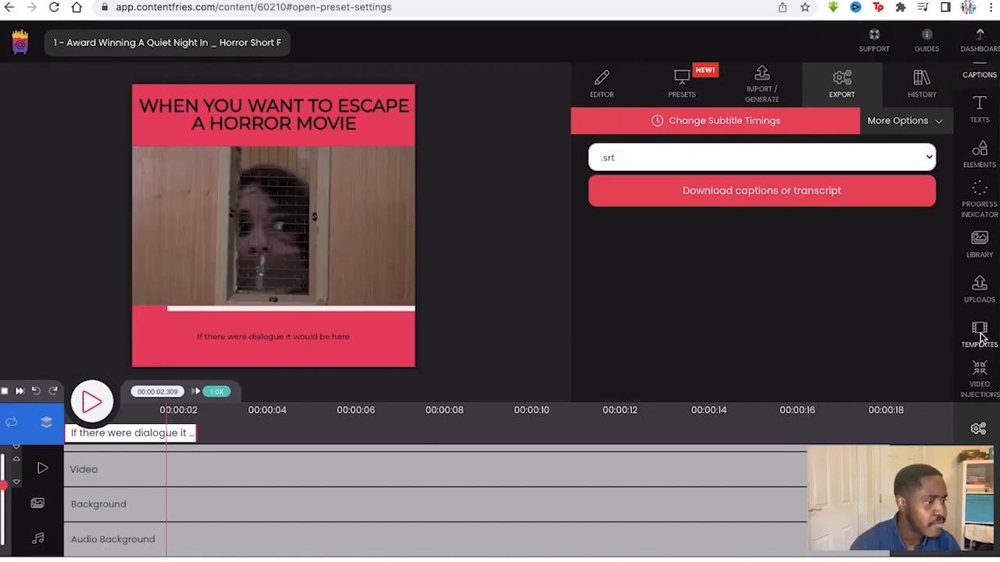
pyautogui.click(681, 84)
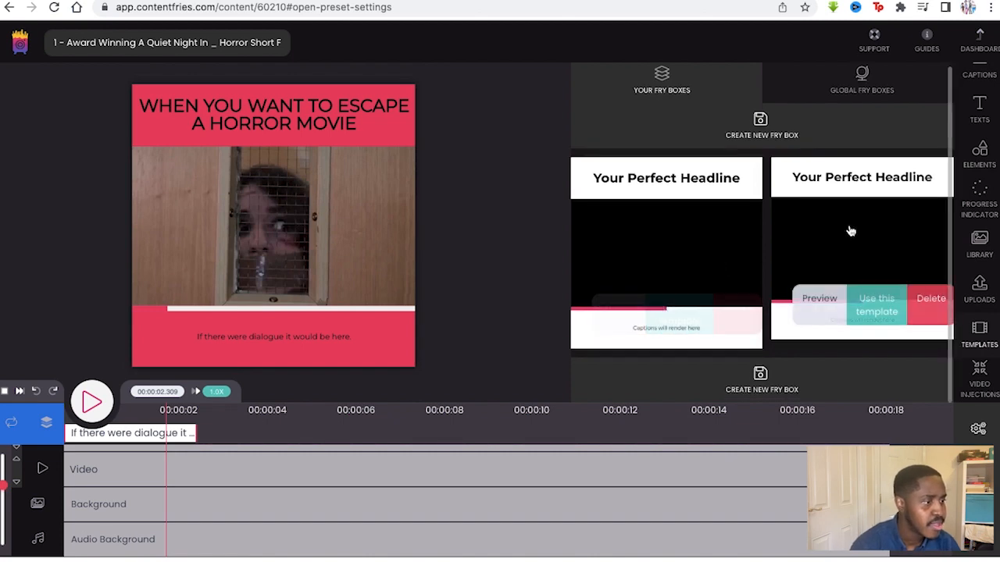
pyautogui.click(862, 85)
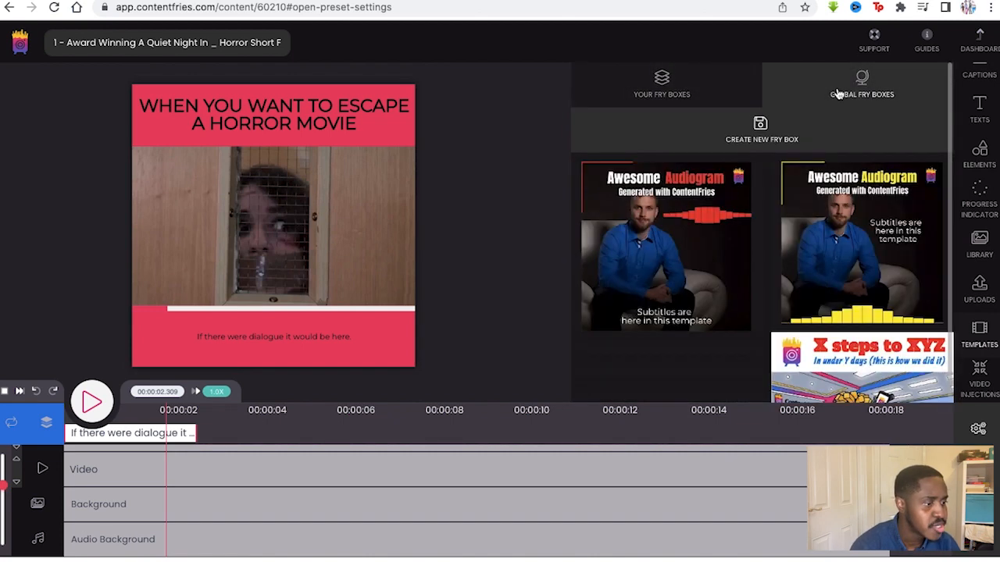
pyautogui.scroll(-3)
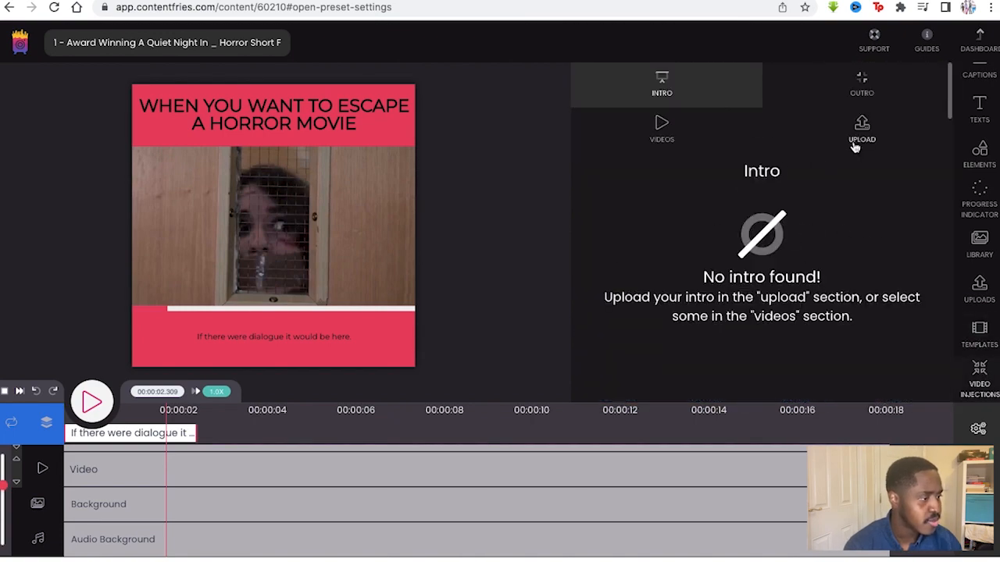
pyautogui.moveTo(859, 128)
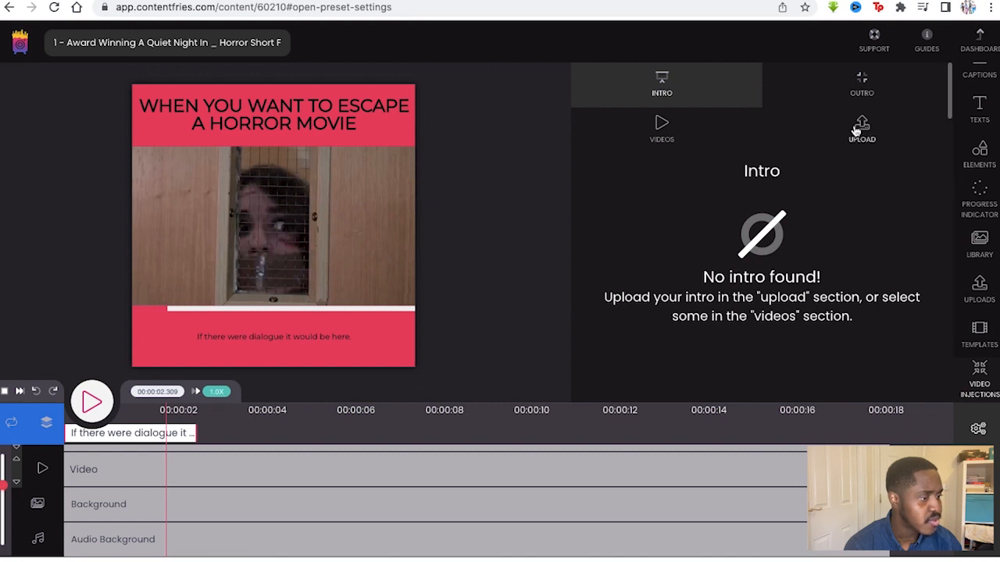
pyautogui.click(978, 164)
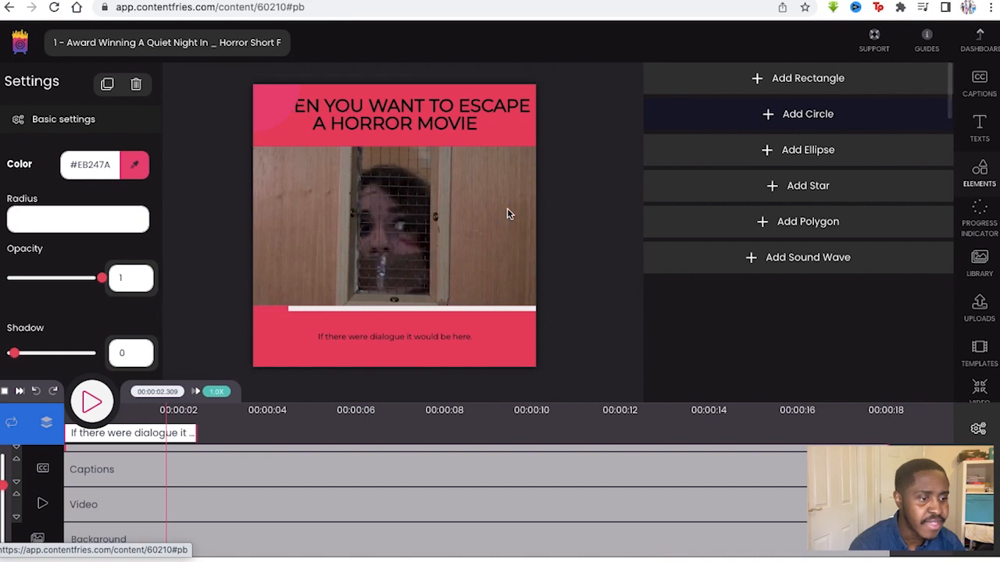
pyautogui.moveTo(273, 125)
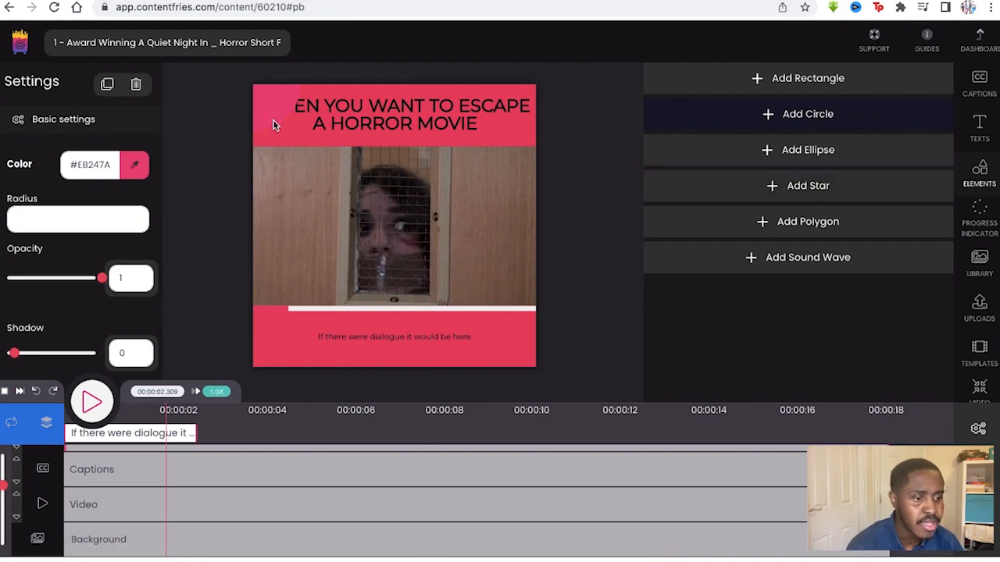
# Move the yellow circle with the X/Y position sliders to the video's centre and save the scene.
pyautogui.click(134, 165)
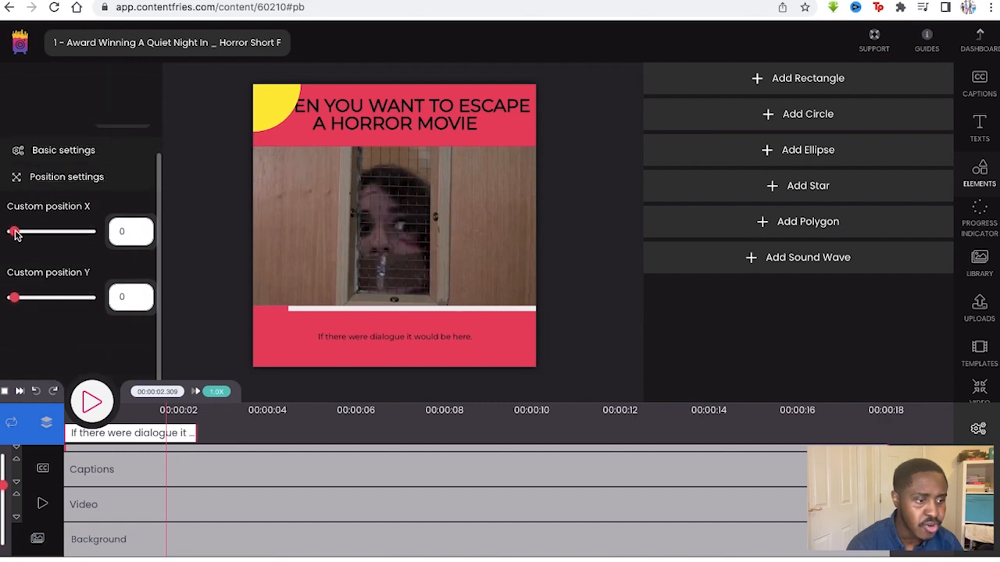
pyautogui.moveTo(12, 231); pyautogui.dragTo(47, 231)
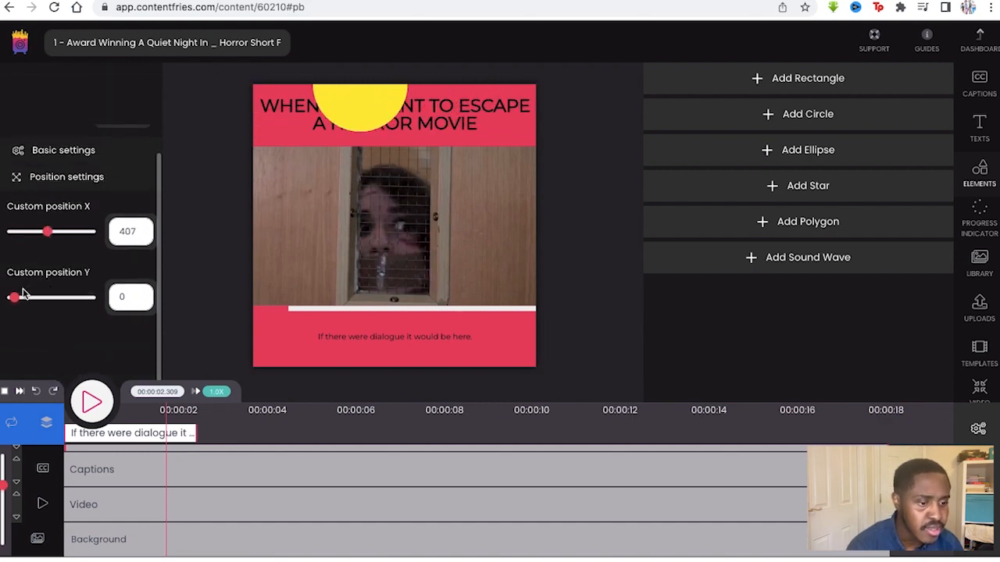
pyautogui.moveTo(13, 297); pyautogui.dragTo(71, 297)
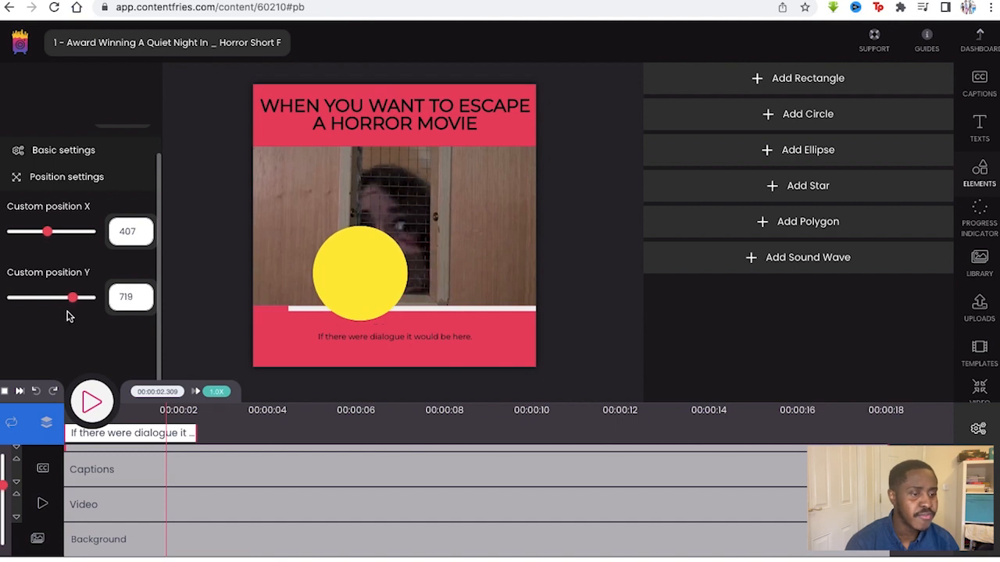
pyautogui.moveTo(46, 232); pyautogui.dragTo(34, 231)
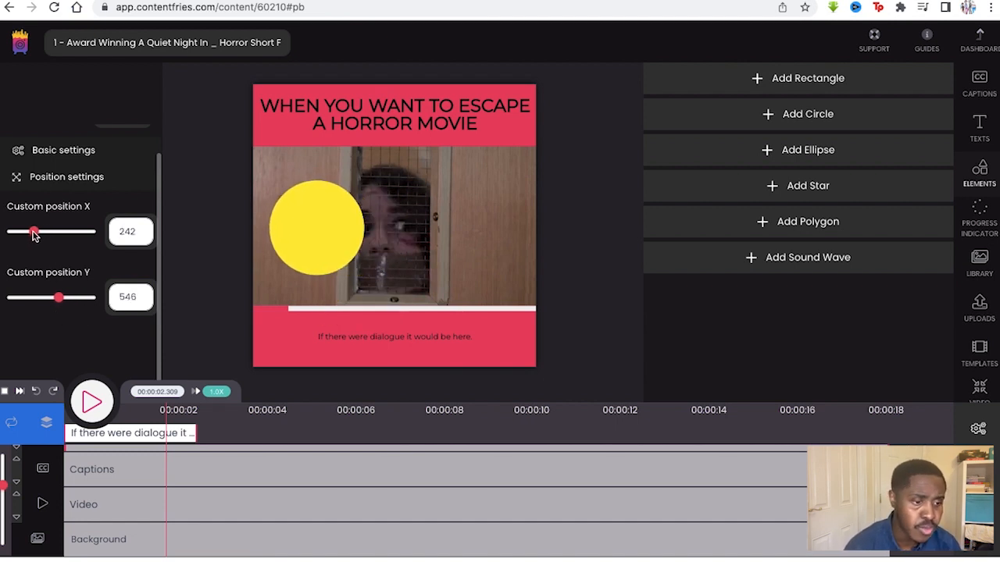
pyautogui.moveTo(35, 231); pyautogui.dragTo(56, 231)
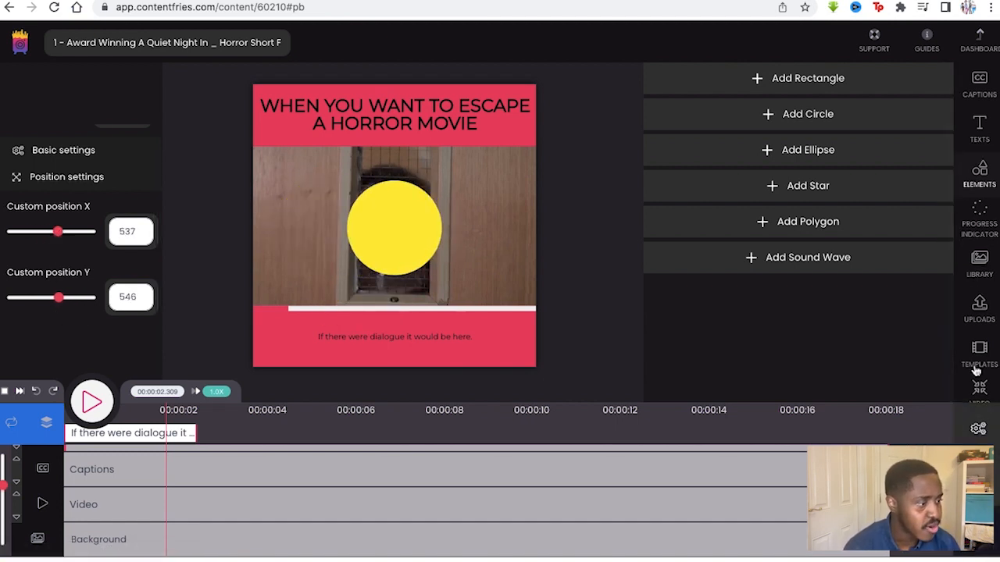
pyautogui.click(978, 41)
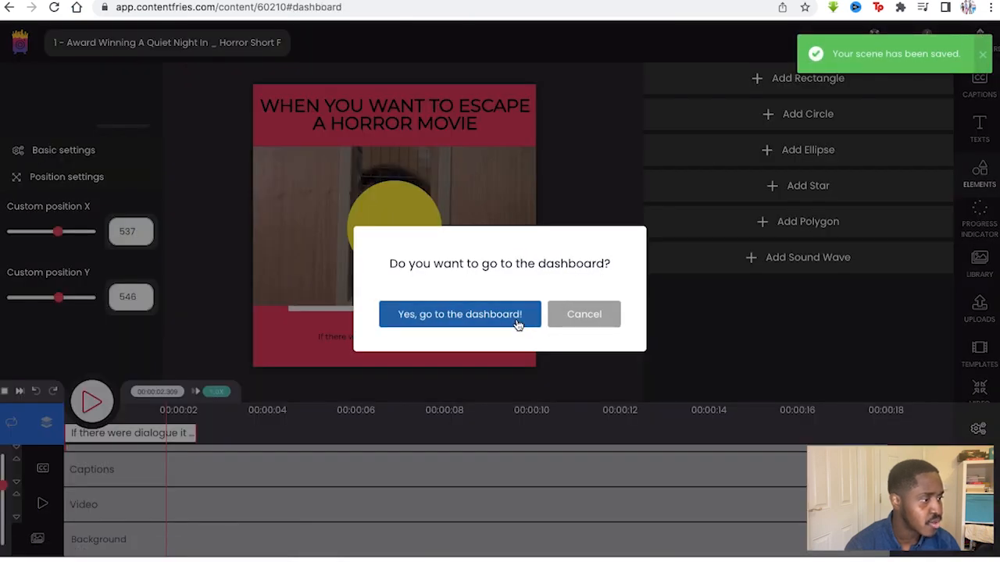
# Return to the dashboard, browse Potatoes and Fry boxes, and open My Awesome Team settings.
pyautogui.click(460, 314)
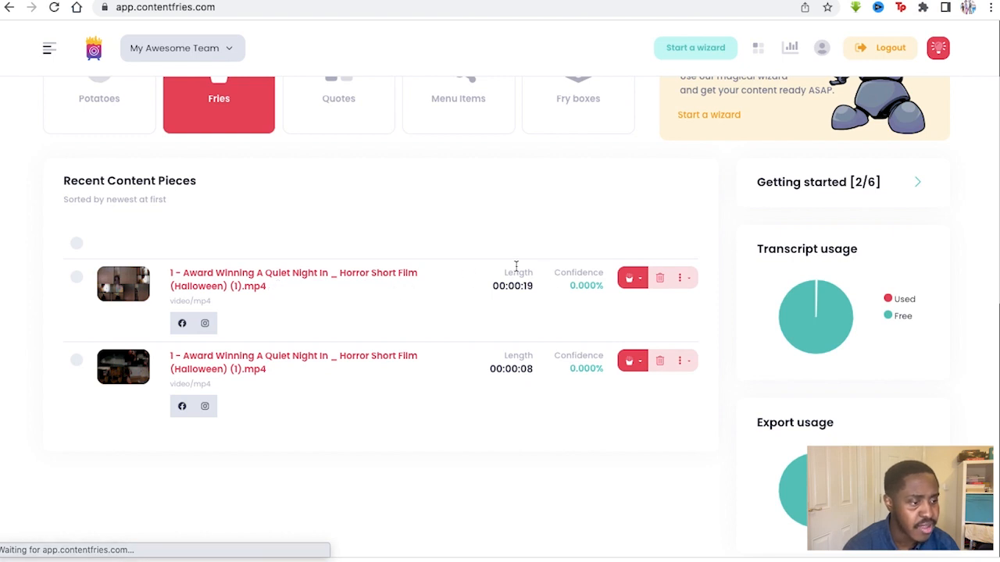
pyautogui.moveTo(593, 265)
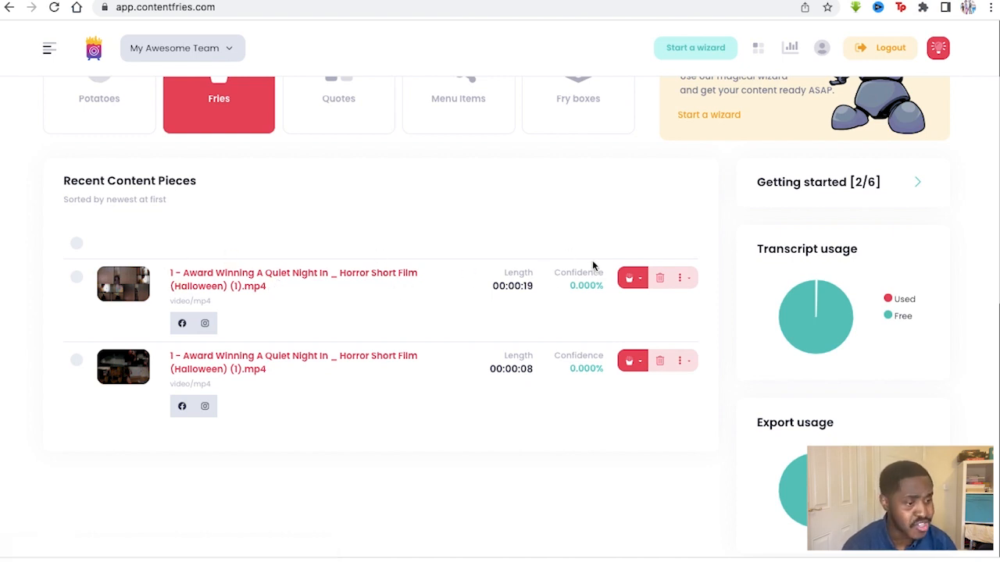
pyautogui.click(100, 101)
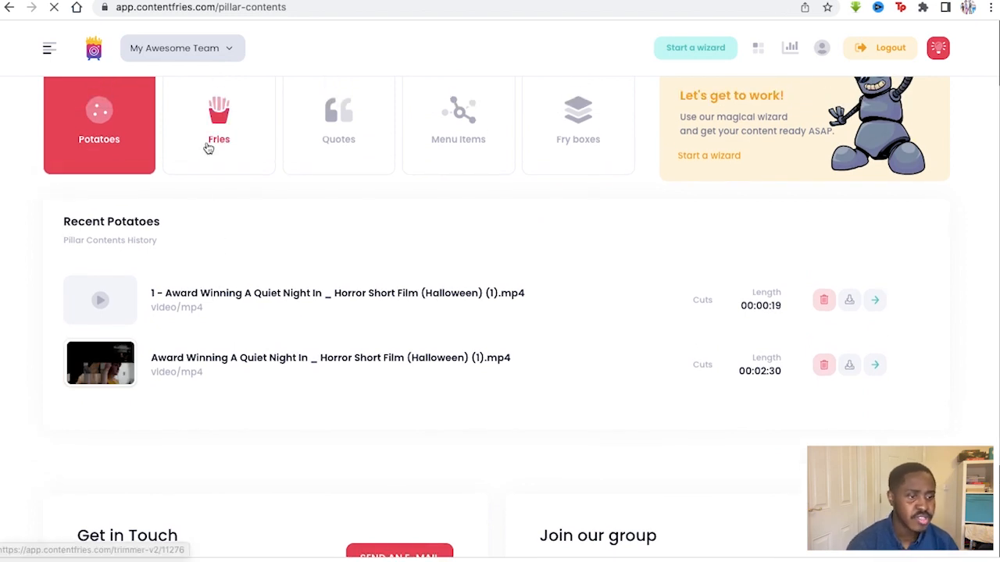
pyautogui.click(578, 122)
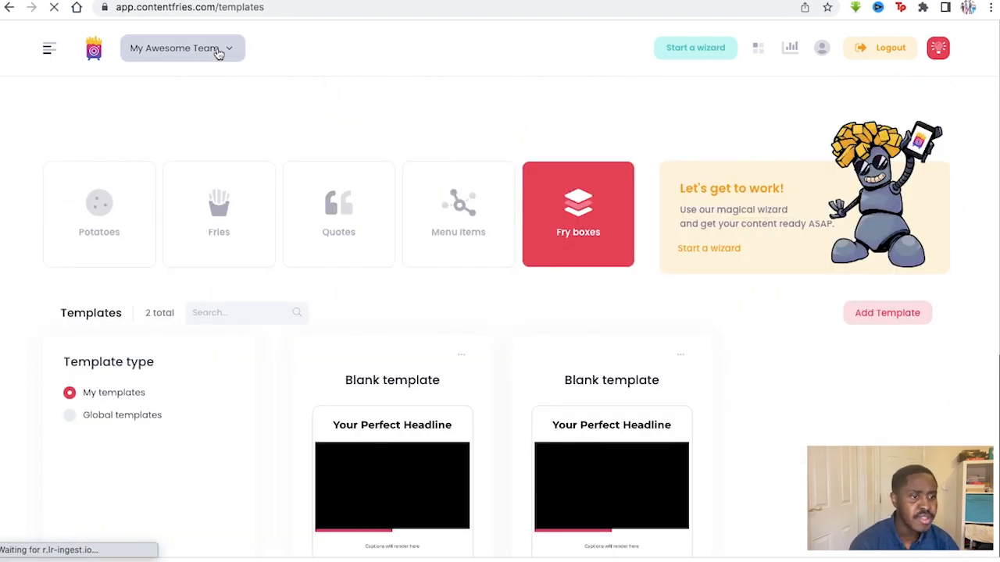
pyautogui.click(182, 47)
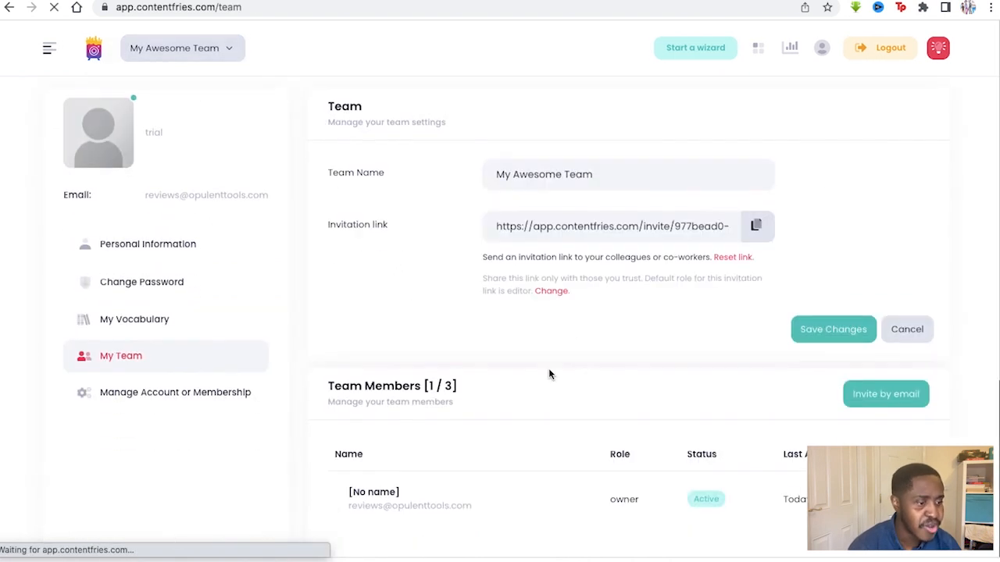
pyautogui.scroll(-3)
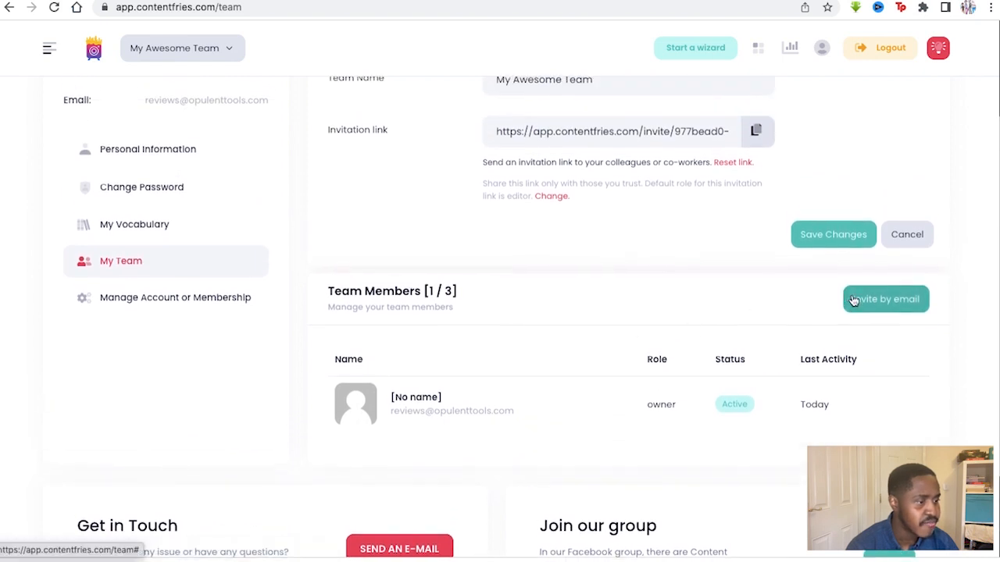
pyautogui.click(884, 298)
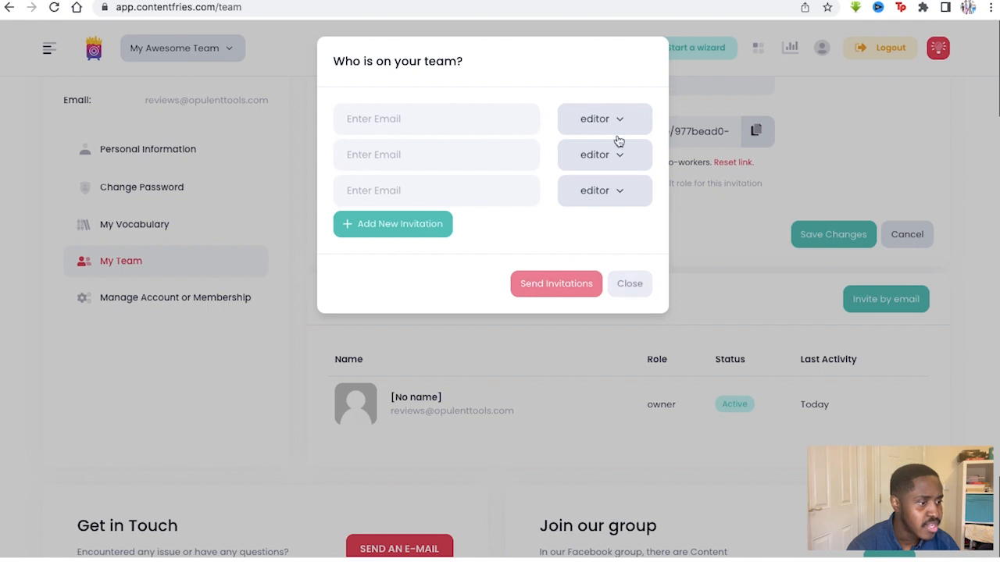
pyautogui.click(603, 119)
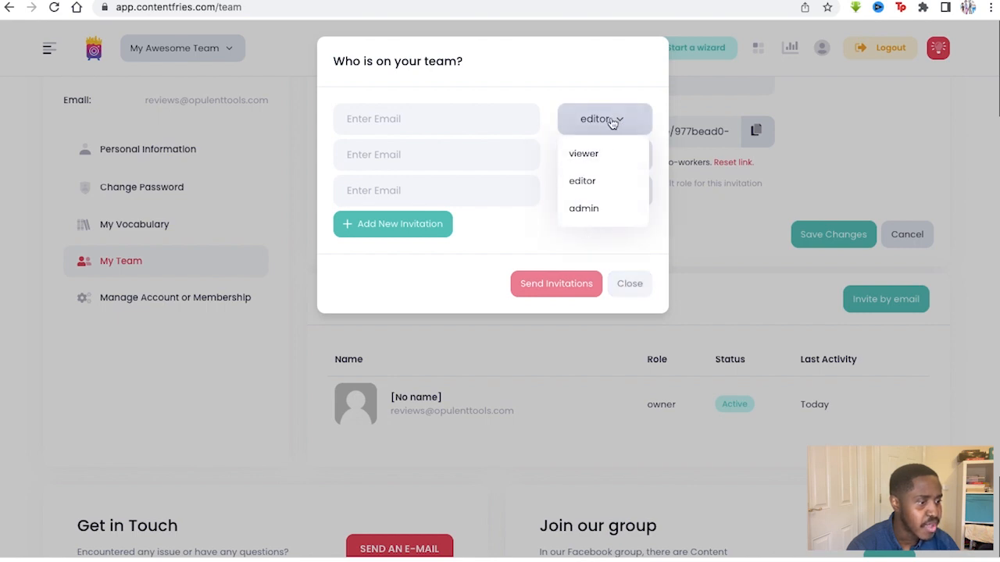
pyautogui.click(628, 282)
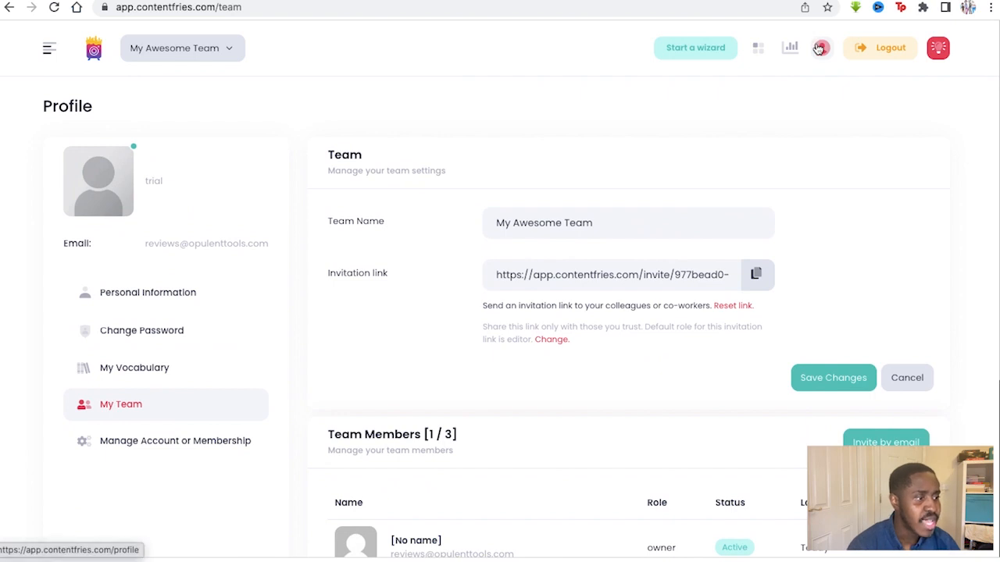
# View the usage statistics chart, then the profile's Personal Information page.
pyautogui.click(790, 47)
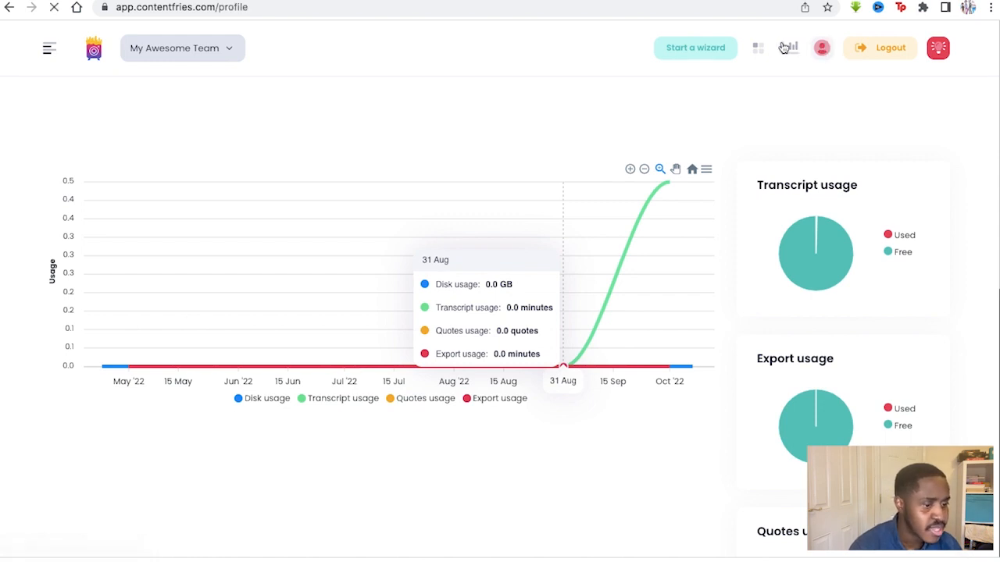
pyautogui.click(821, 47)
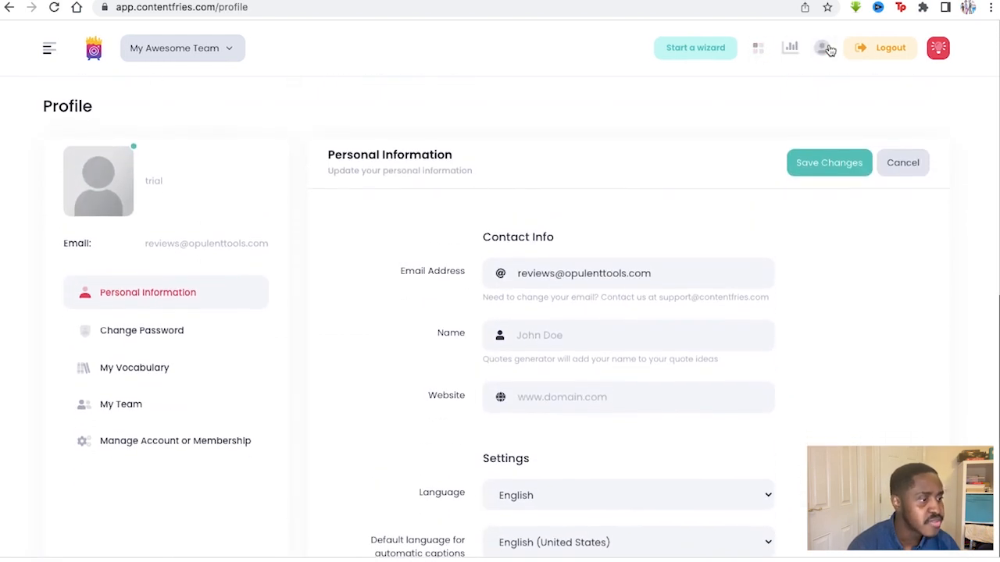